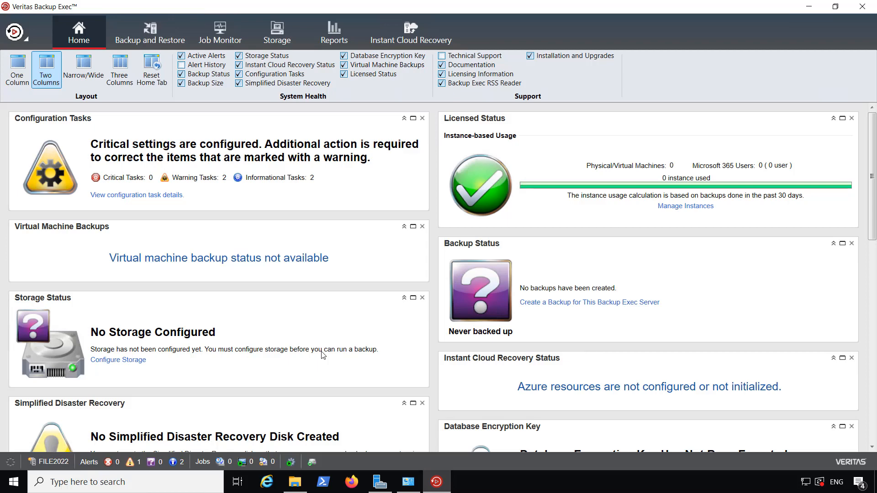
mouse_move(232, 206)
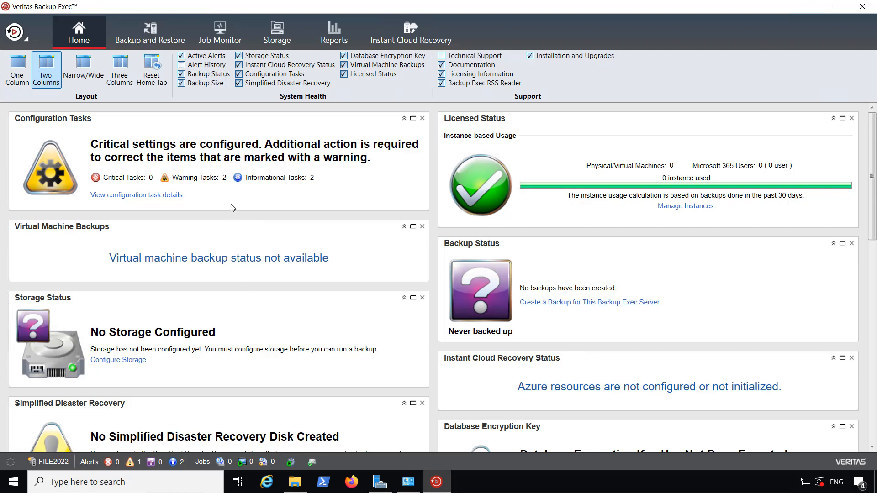
mouse_move(125, 143)
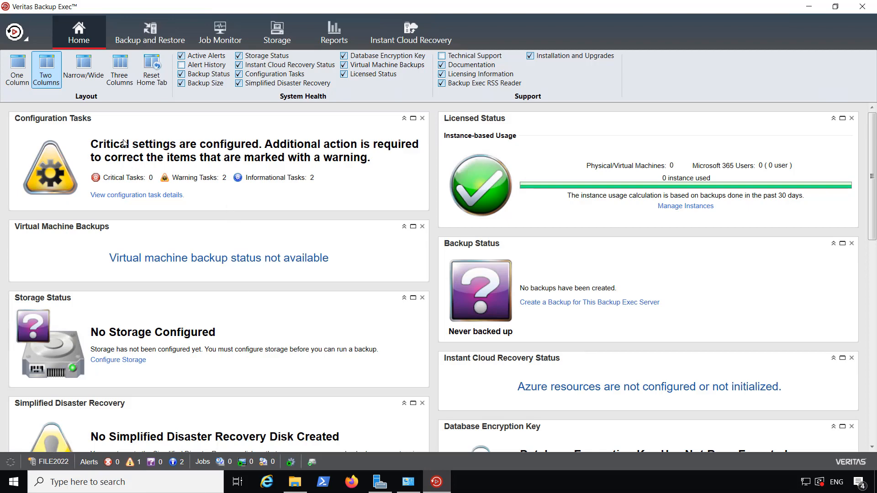
mouse_move(130, 95)
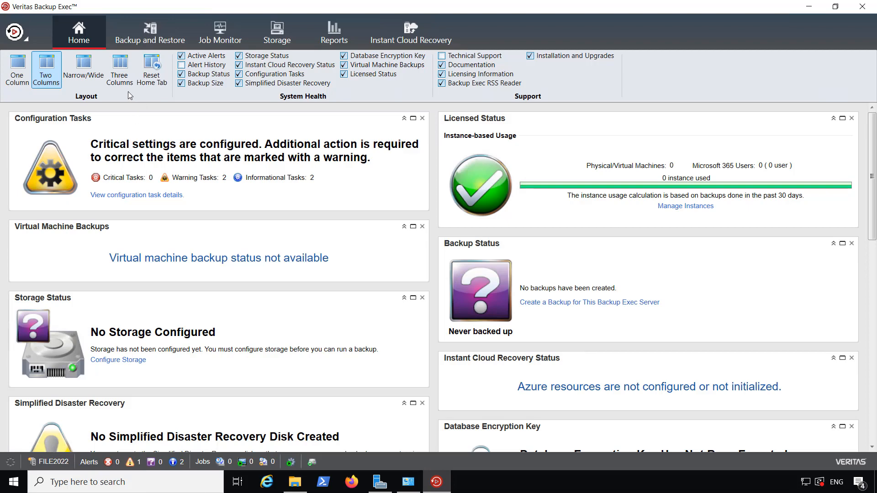
mouse_move(143, 109)
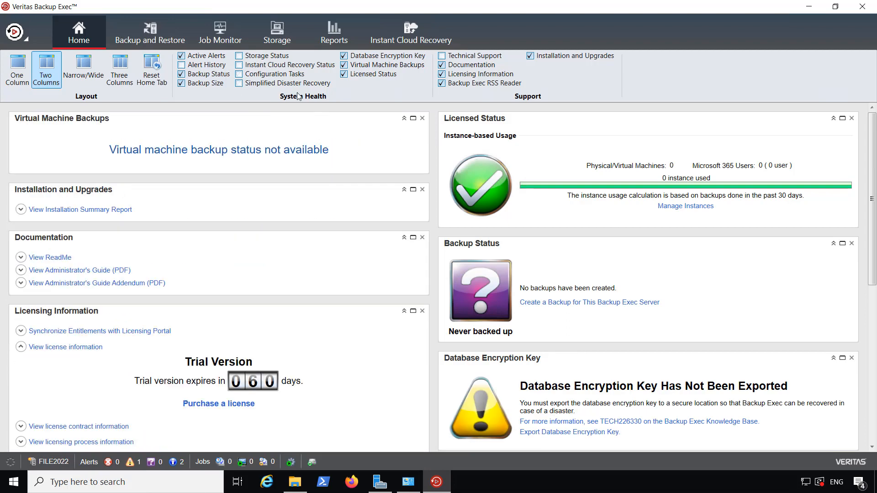
mouse_move(228, 122)
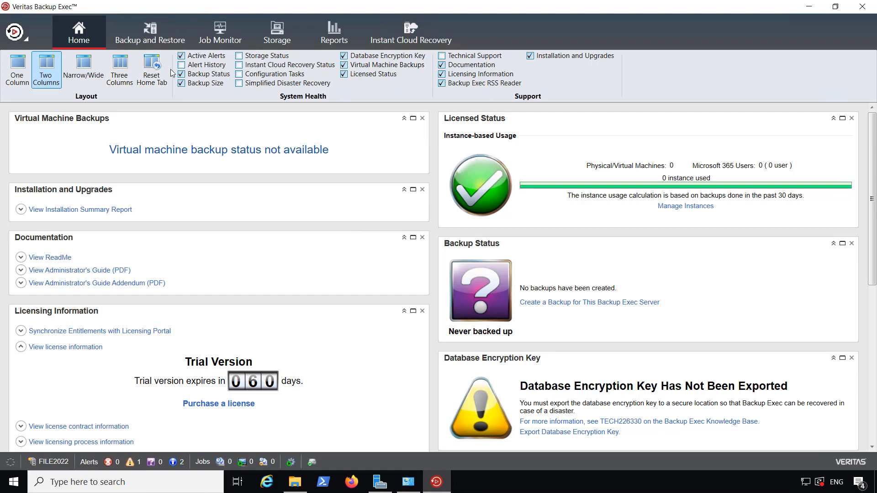
- Reset the Home tab to its default panels, try one column, then settle on a three-column layout
click(152, 69)
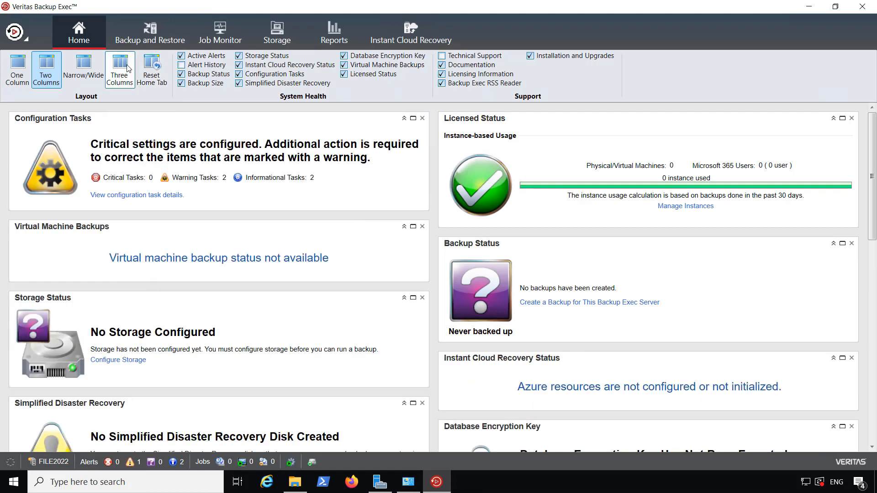
mouse_move(130, 67)
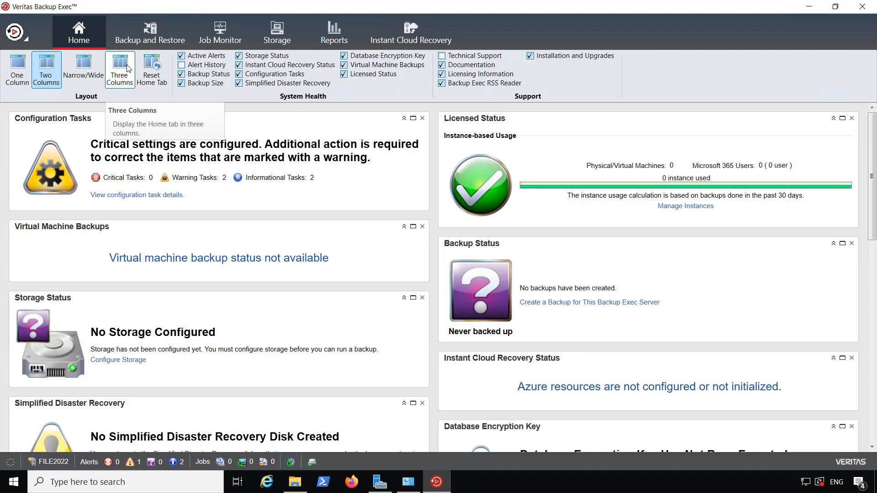
click(17, 71)
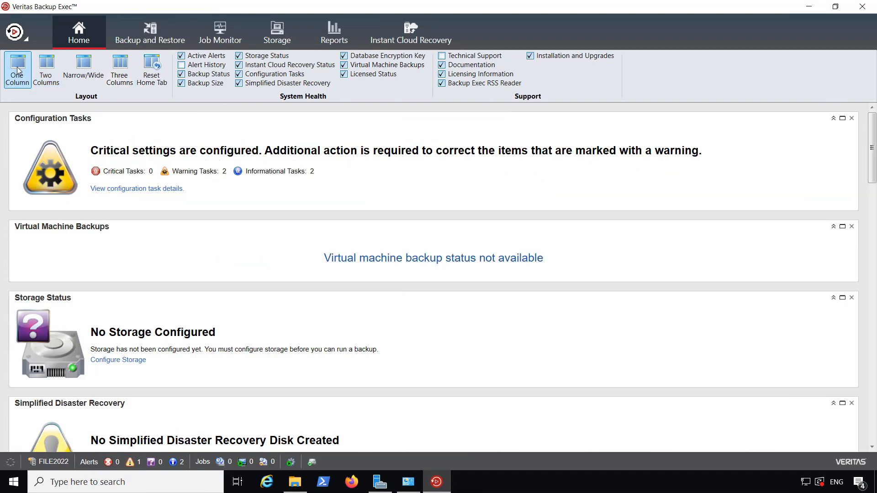
click(120, 69)
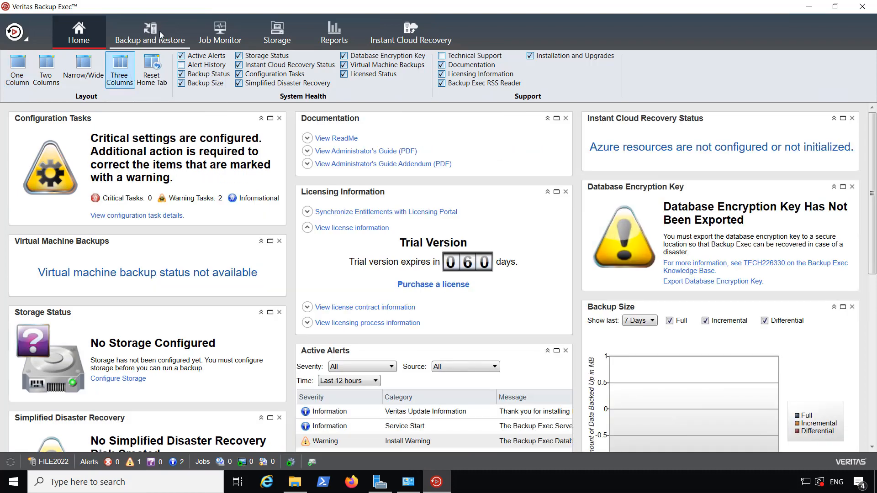
- Switch to Backup and Restore for server file2022 and show the Backup destination choices
click(150, 32)
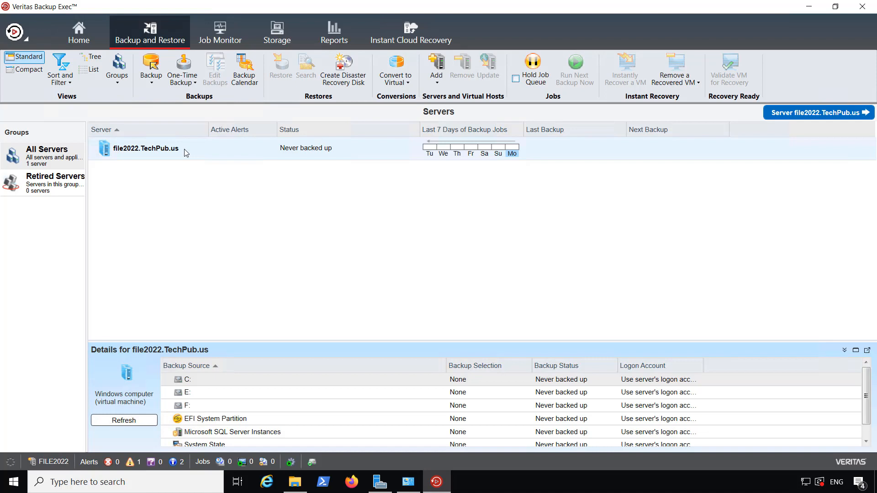
click(151, 68)
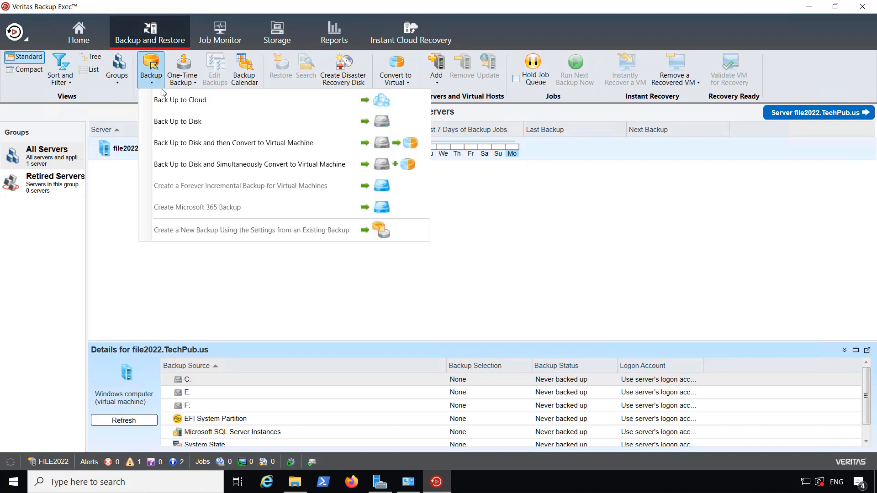
mouse_move(175, 107)
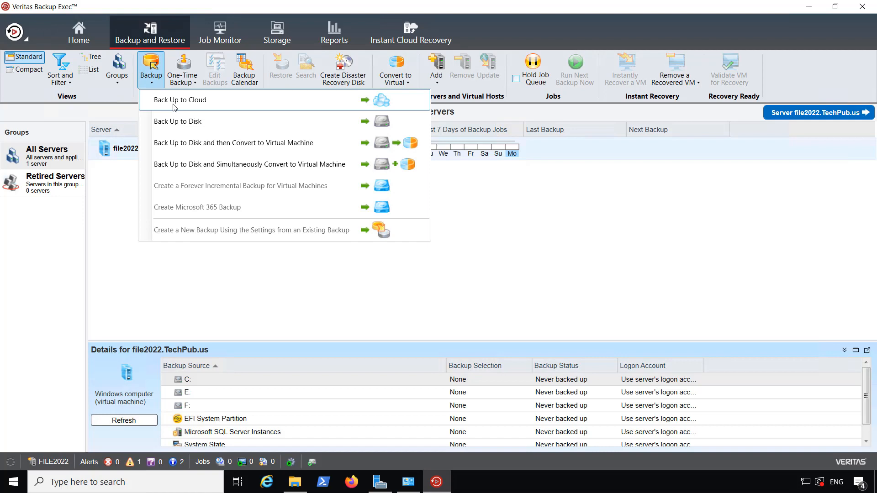
mouse_move(189, 123)
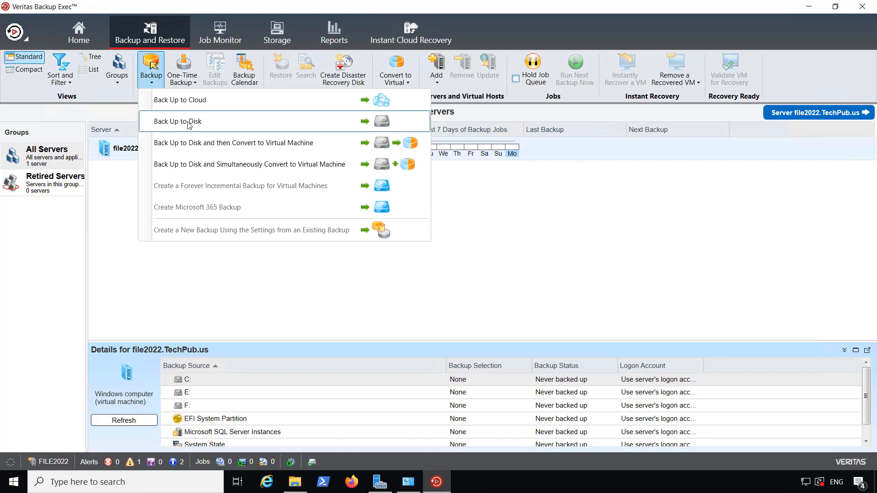
mouse_move(199, 143)
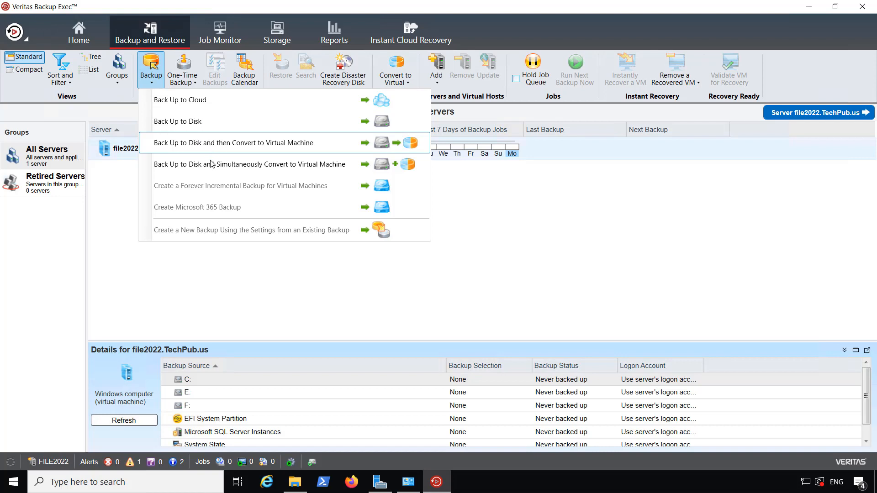
mouse_move(207, 251)
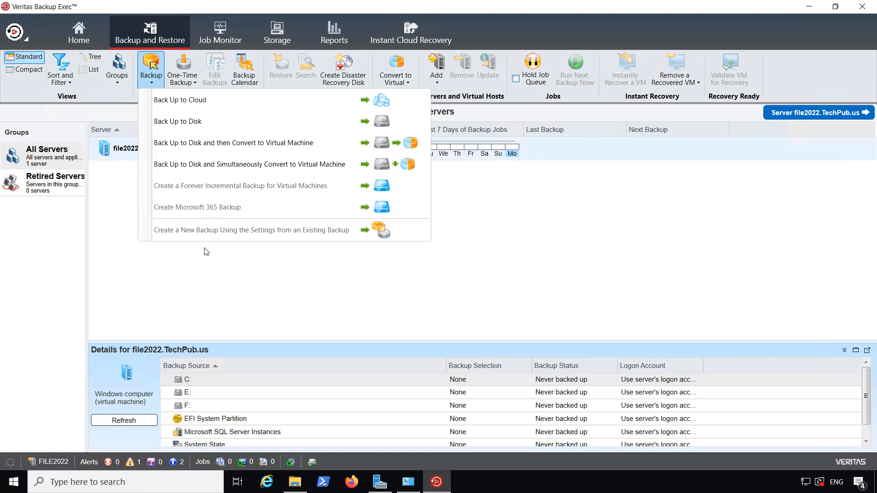
mouse_move(198, 210)
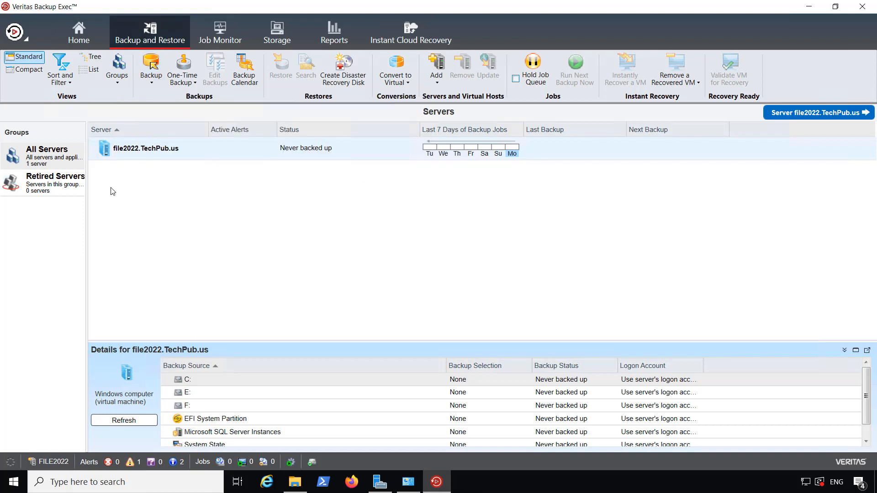
mouse_move(182, 68)
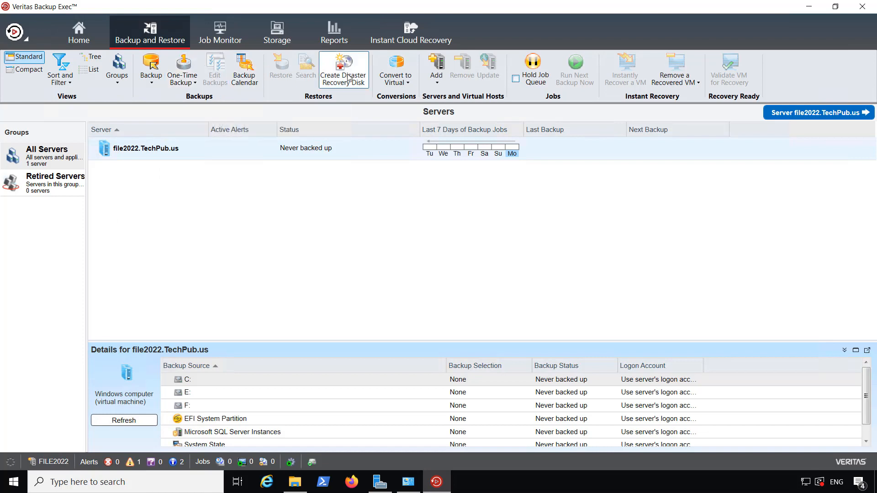
mouse_move(347, 77)
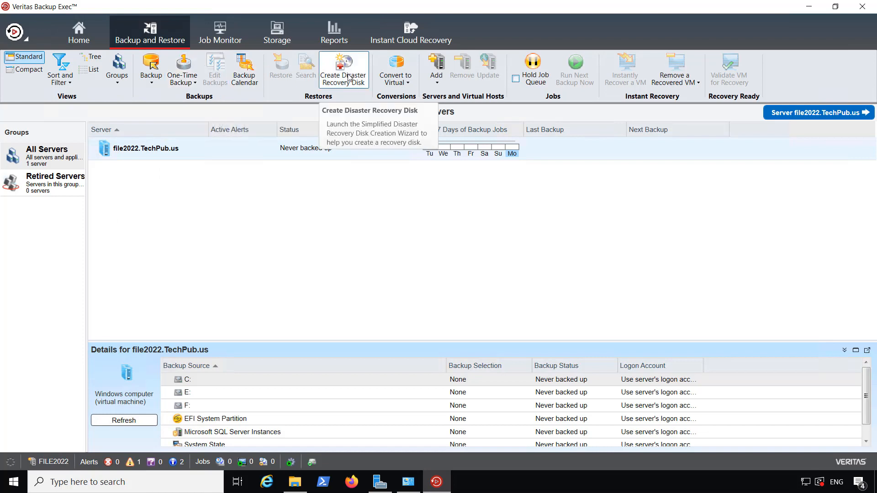
mouse_move(211, 337)
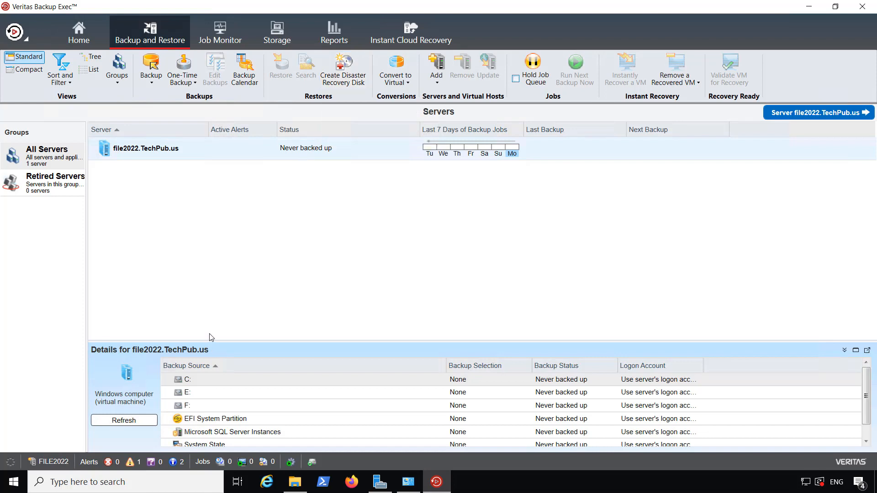
mouse_move(207, 305)
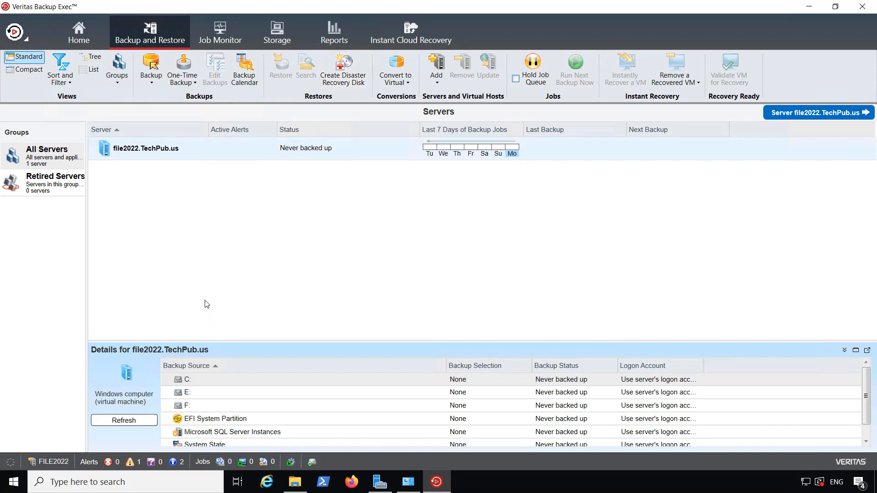
mouse_move(212, 20)
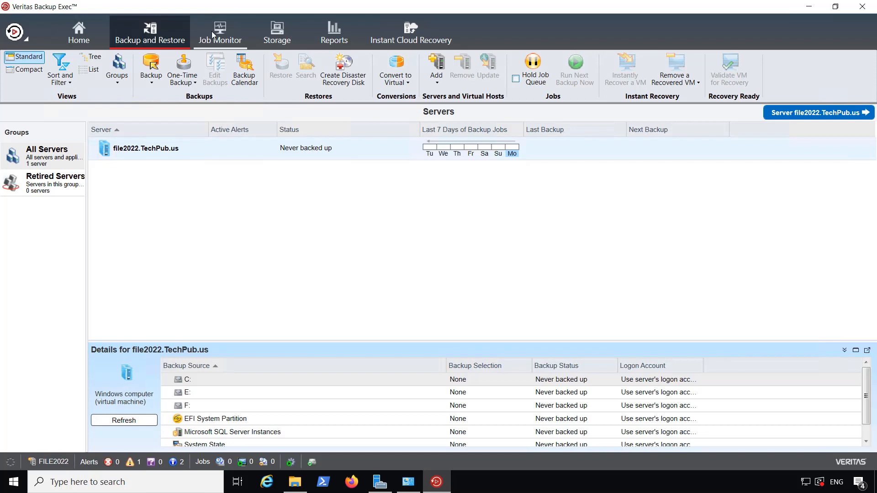
- Tour Job Monitor, Storage, Reports and Instant Cloud Recovery, then bring up the console's main menu
click(219, 31)
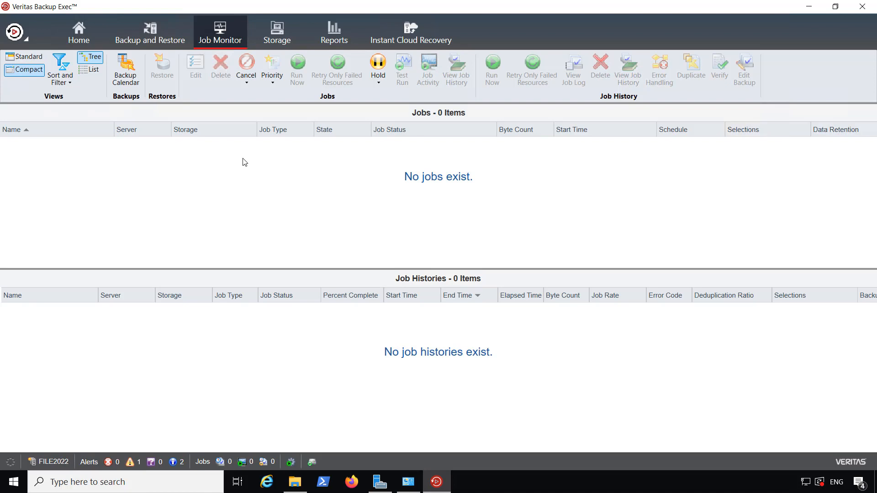
mouse_move(247, 157)
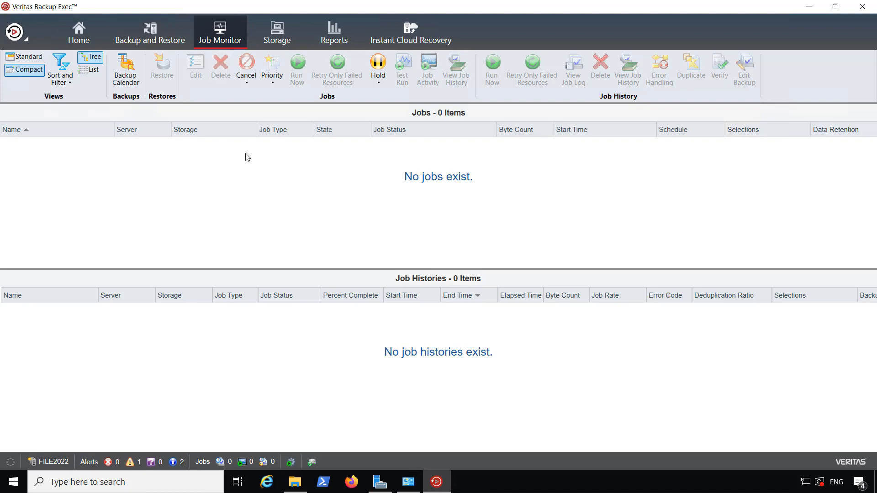
click(277, 30)
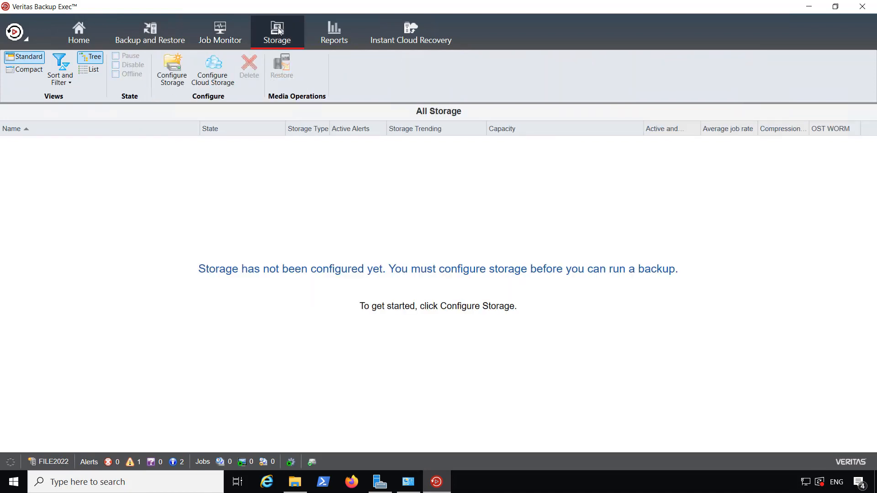
mouse_move(111, 77)
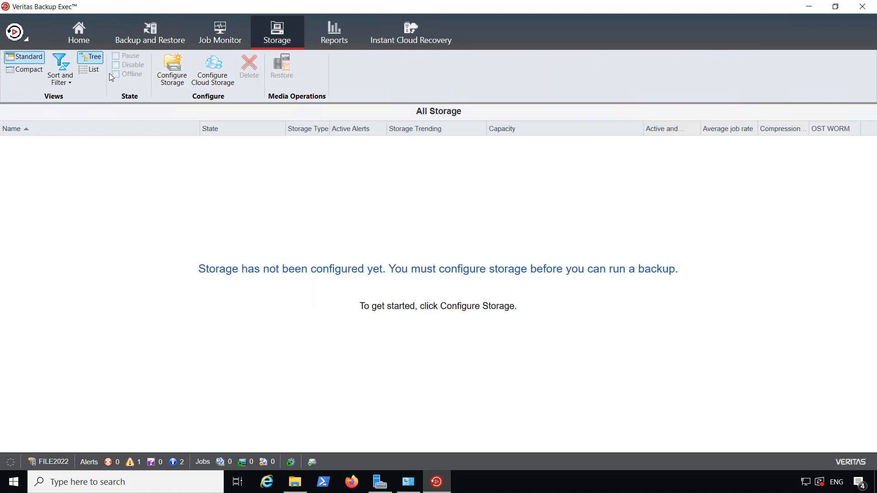
mouse_move(212, 83)
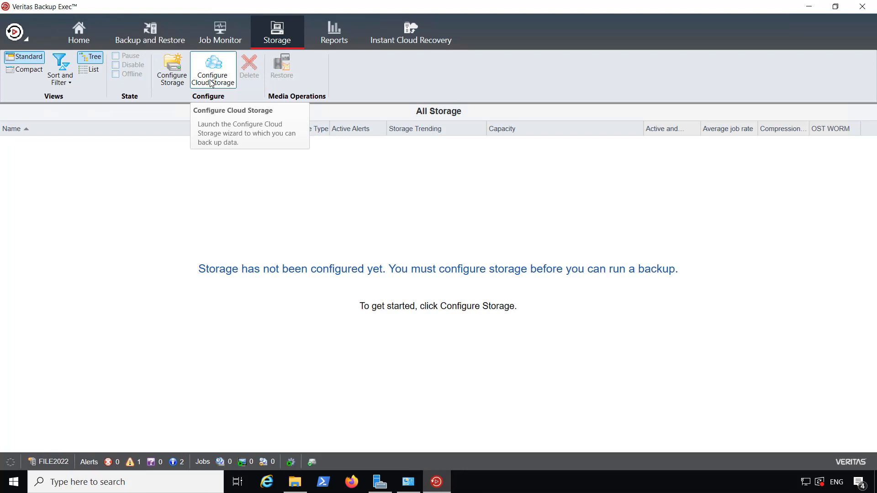
mouse_move(190, 105)
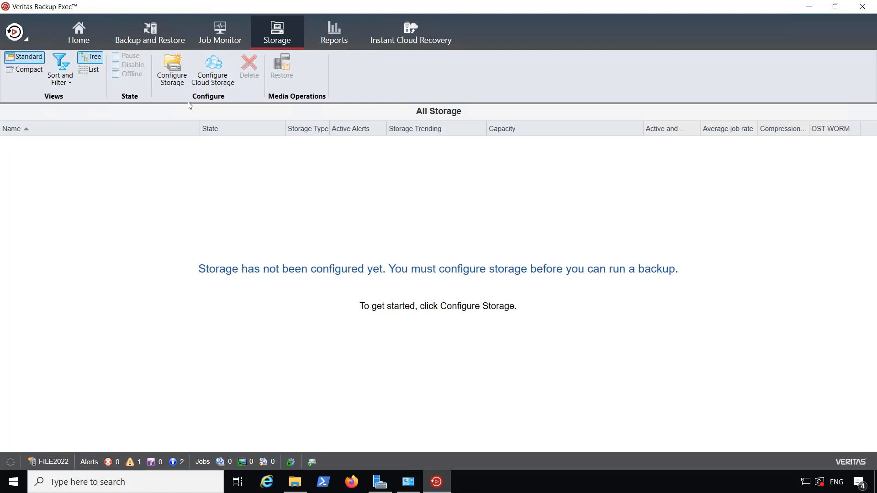
mouse_move(249, 3)
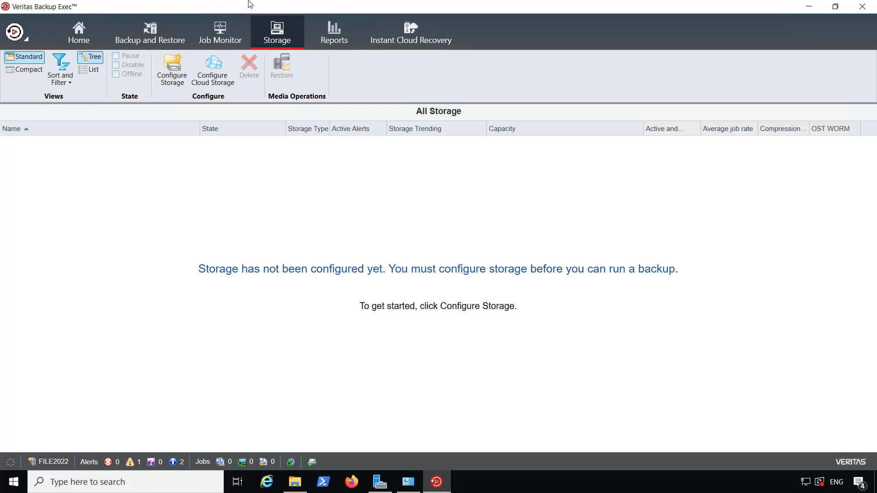
click(334, 32)
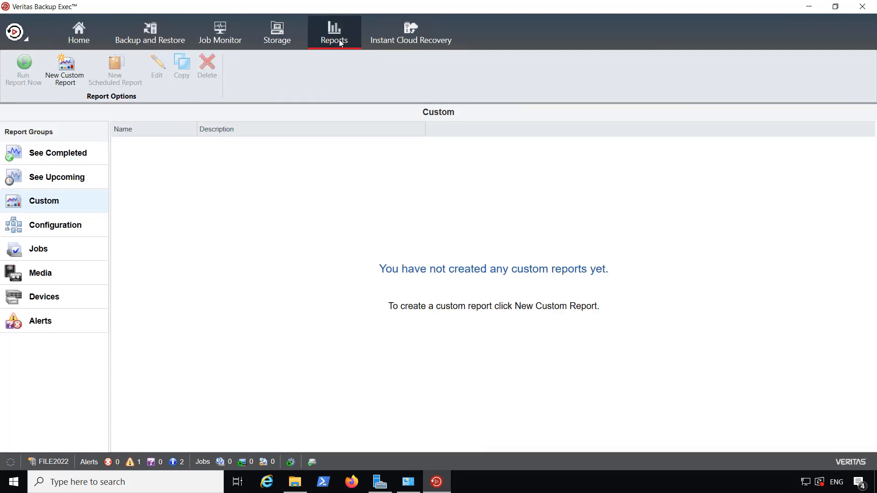
click(411, 34)
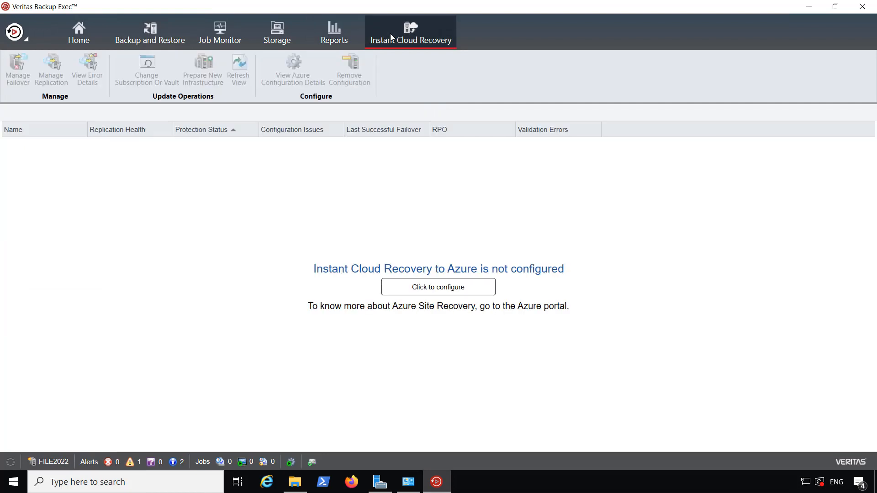
mouse_move(145, 82)
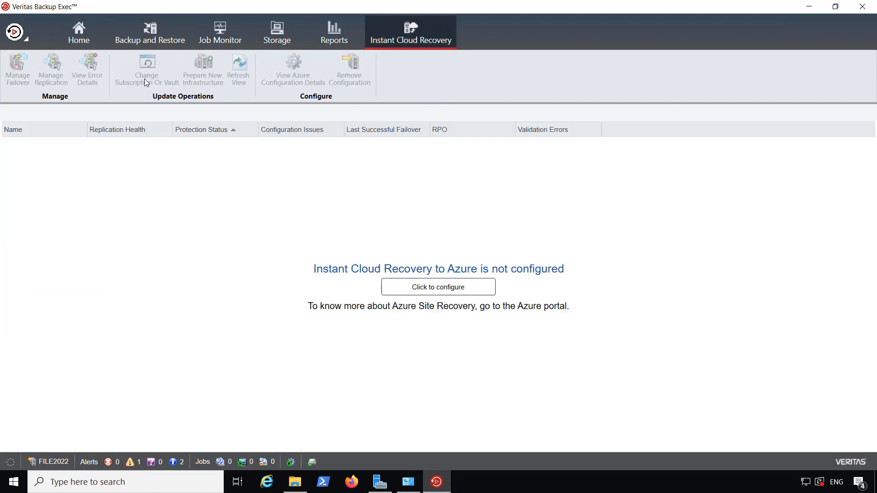
click(15, 31)
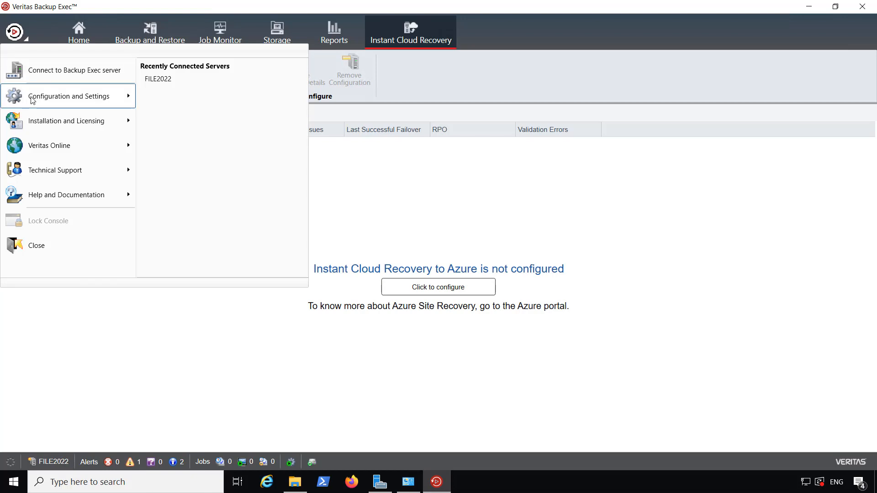
- Show the Configuration and Settings submenu with its Job Defaults types
click(69, 96)
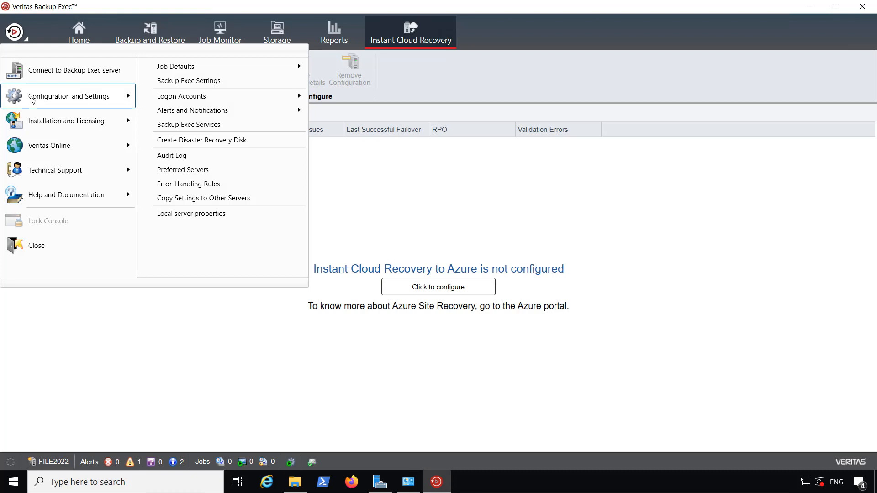
mouse_move(243, 75)
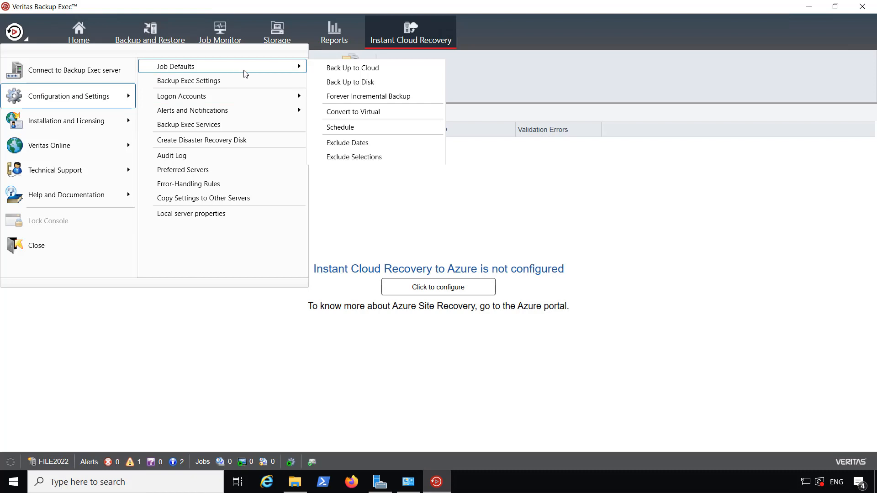
mouse_move(354, 84)
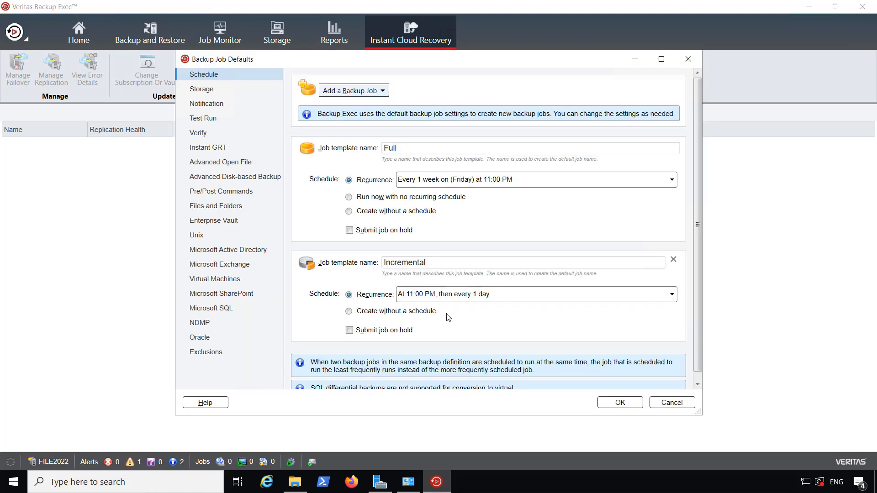
mouse_move(319, 180)
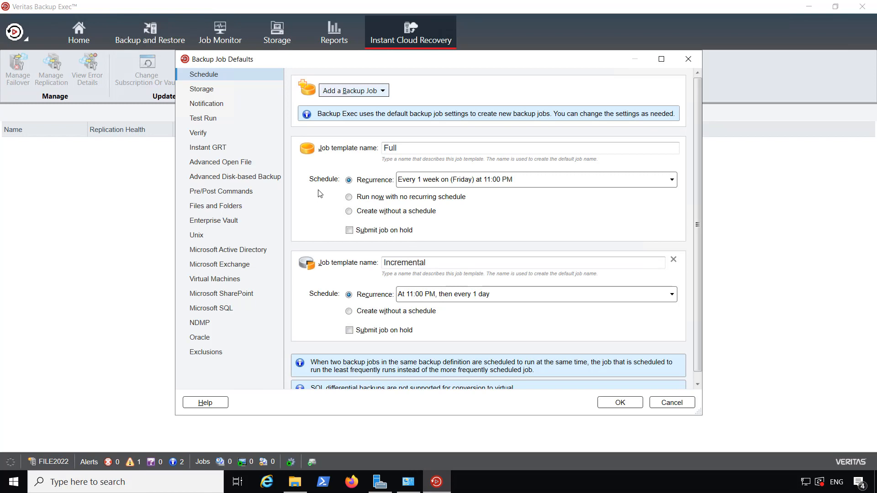
mouse_move(221, 127)
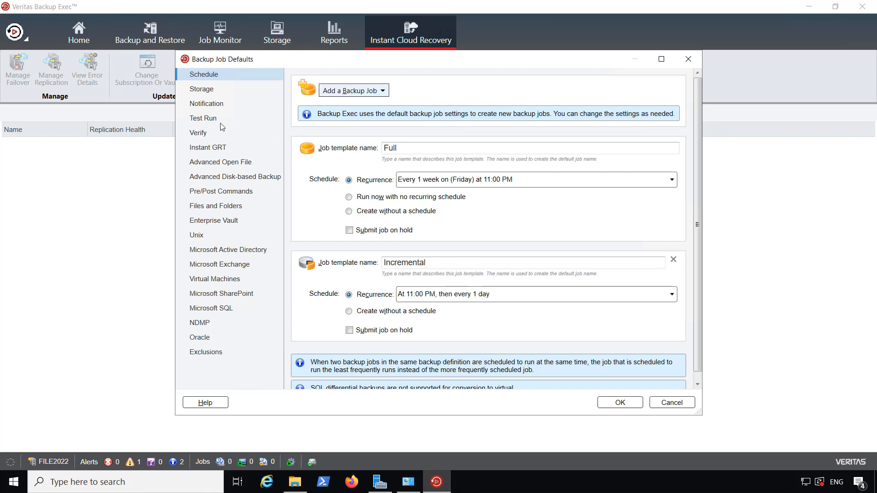
mouse_move(215, 93)
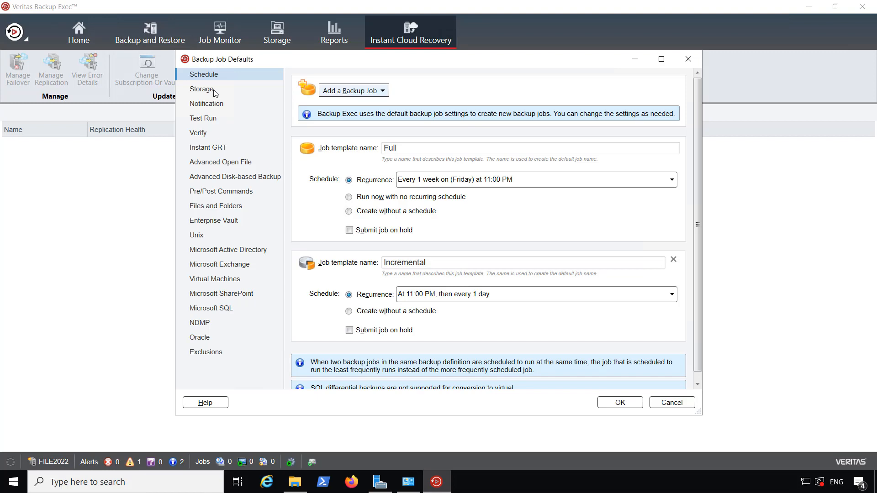
mouse_move(441, 229)
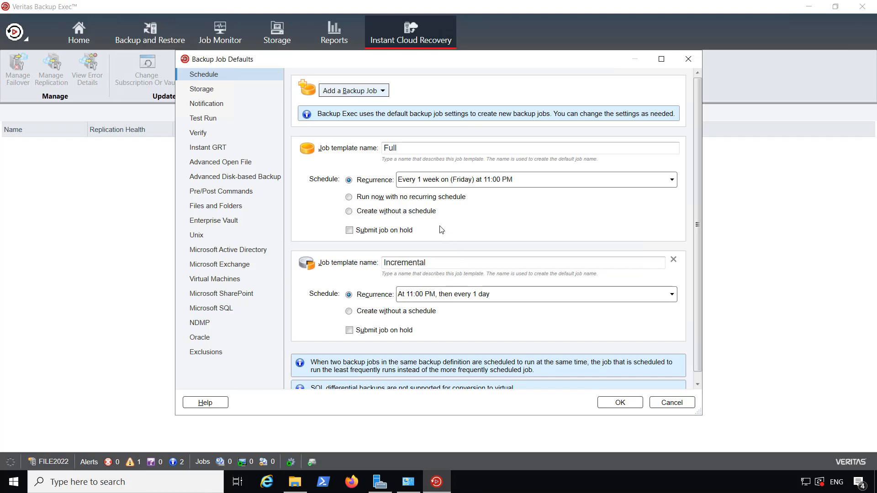
- In Backup Job Defaults, dismiss the Add a Backup Job list, keeping the Full weekly and Incremental daily templates
scroll(down, 3)
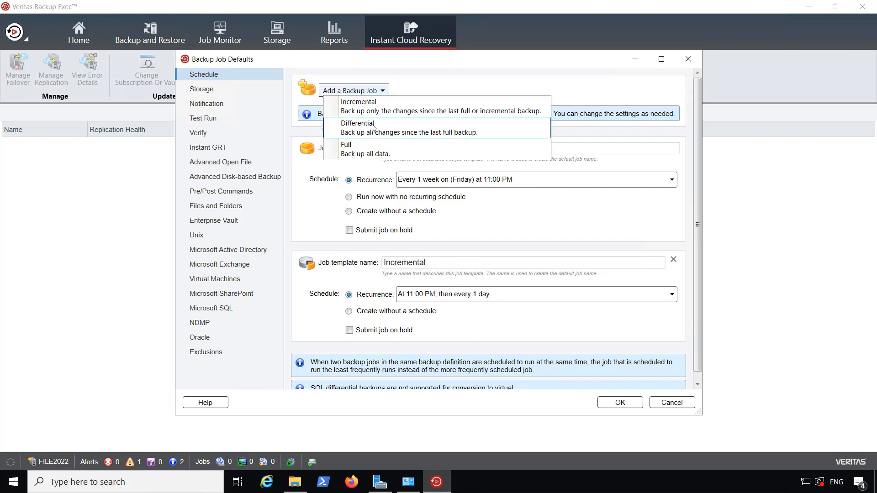
click(346, 144)
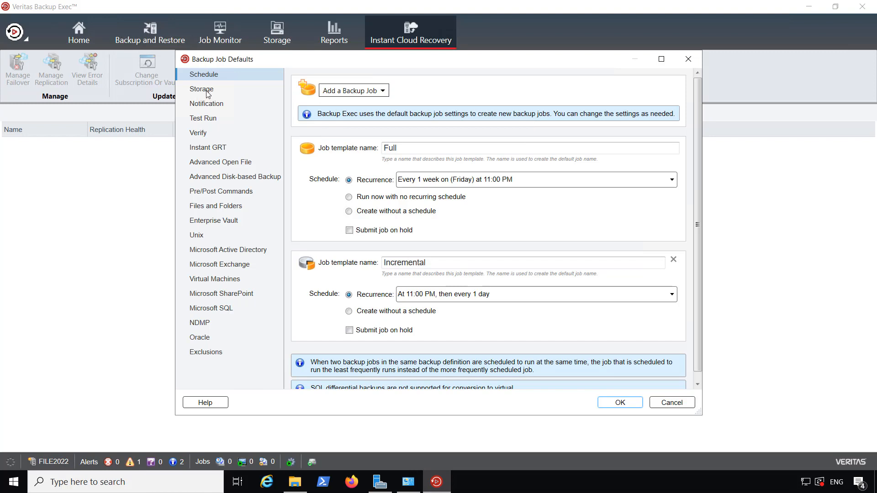
- Review Storage defaults: Full kept 2 Weeks, Incremental 1 Week, leaving the Weeks unit unchanged
click(201, 89)
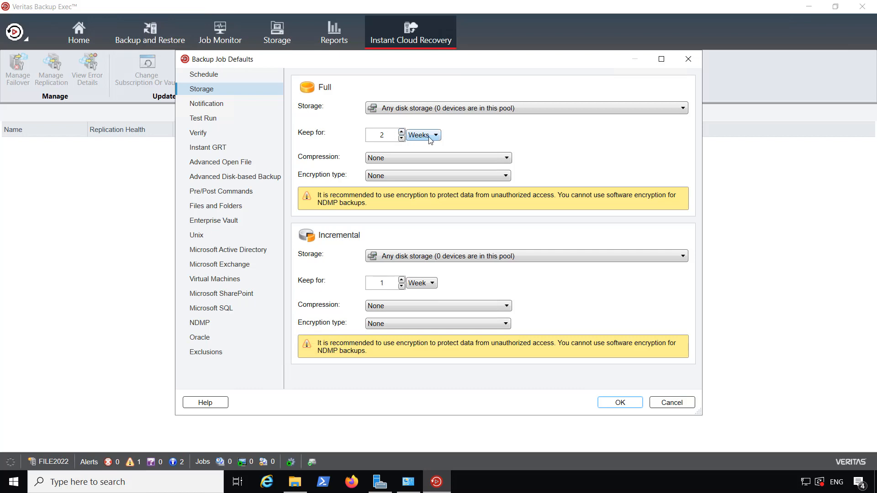
click(434, 135)
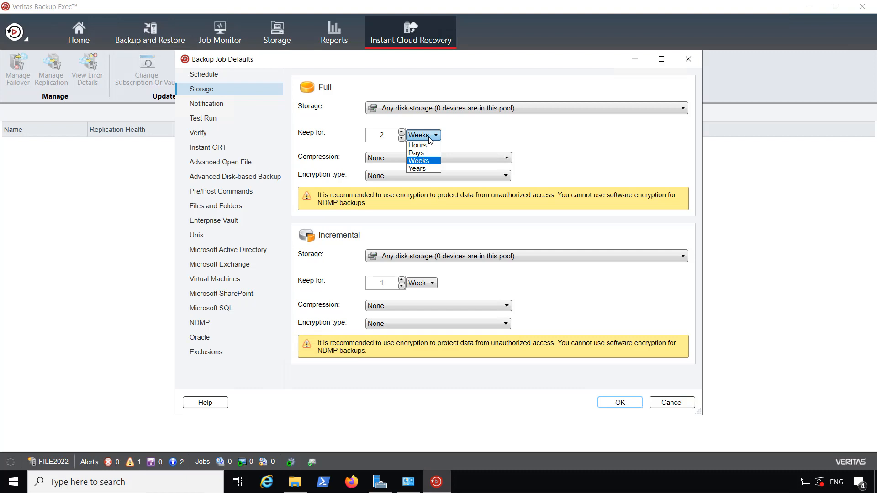
mouse_move(422, 169)
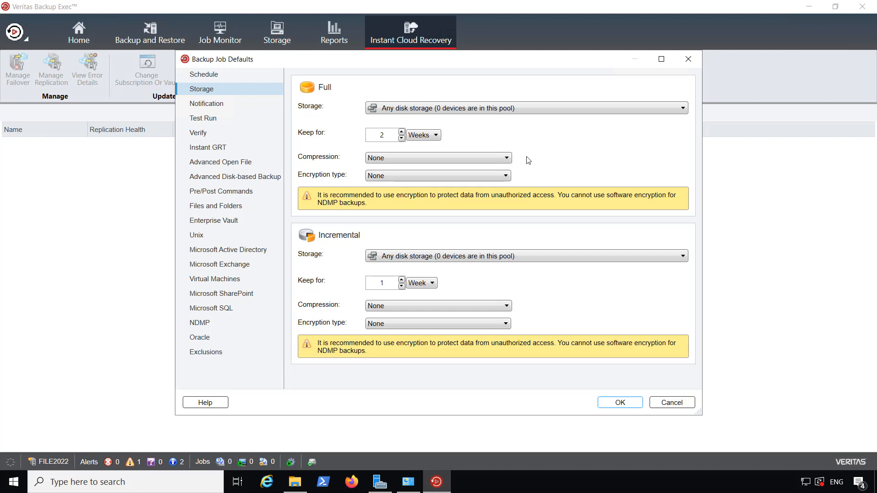
mouse_move(470, 267)
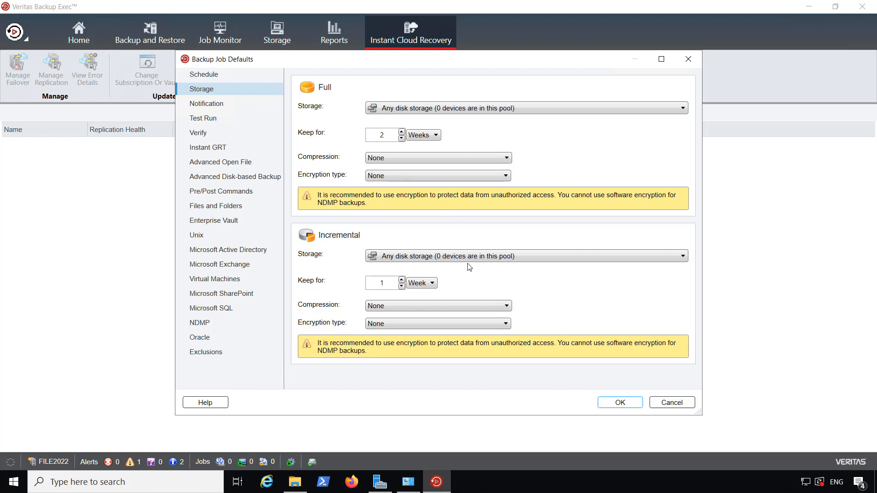
mouse_move(251, 112)
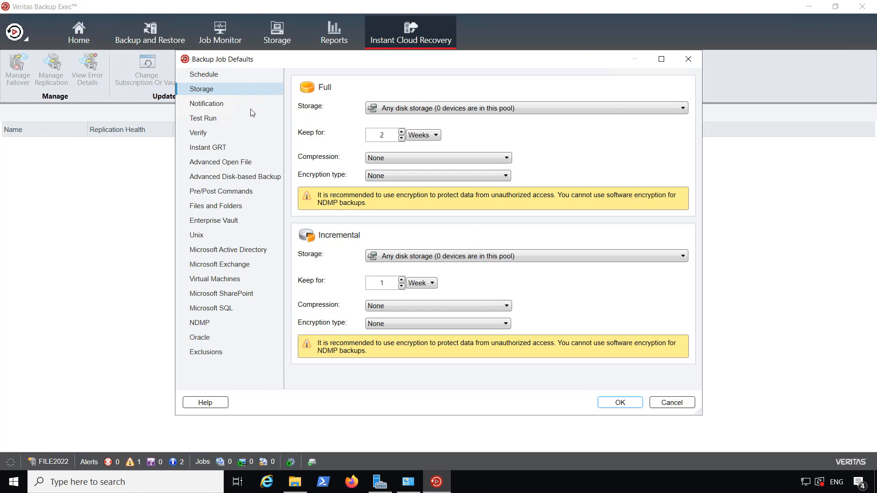
- Review the empty Notification recipients and the Test Run defaults with test run disabled
click(207, 104)
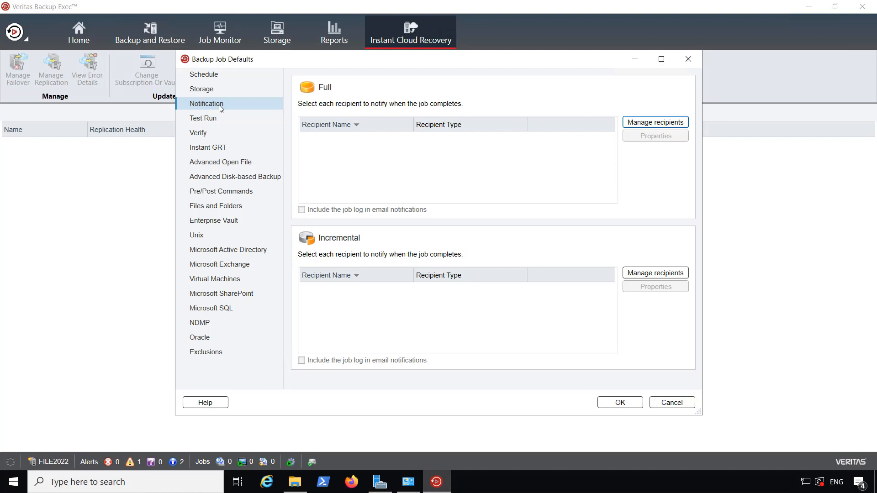
mouse_move(229, 124)
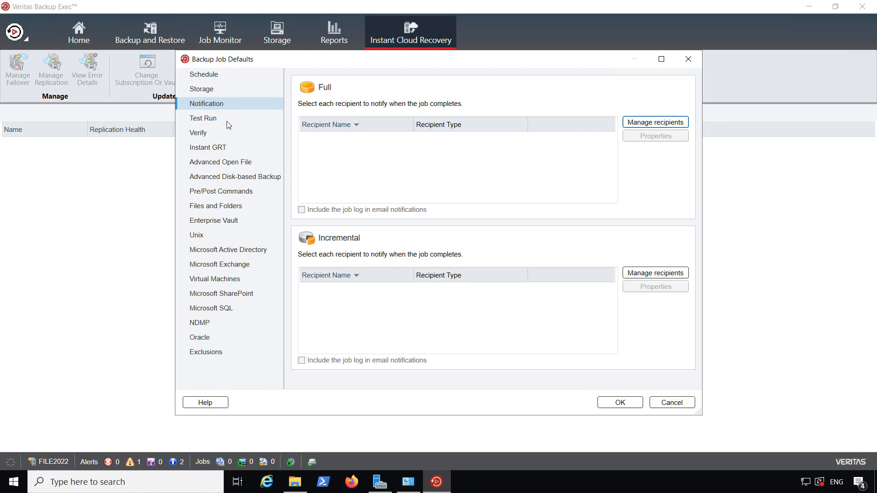
click(202, 118)
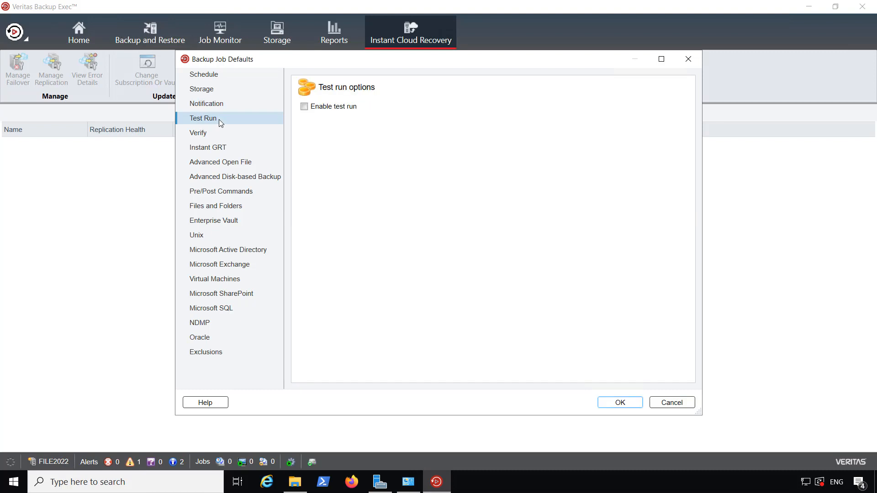
mouse_move(224, 140)
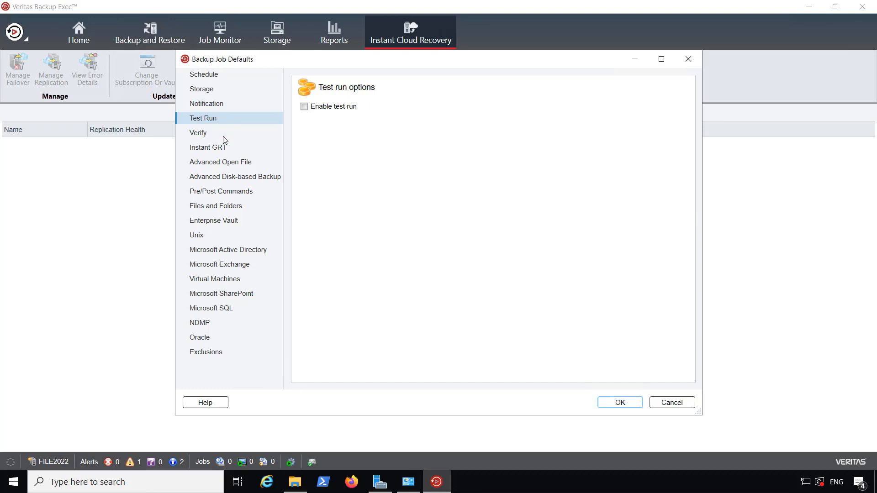
- Set Full backups to verify after the job finishes as a separate job, Incremental still at job end
click(198, 132)
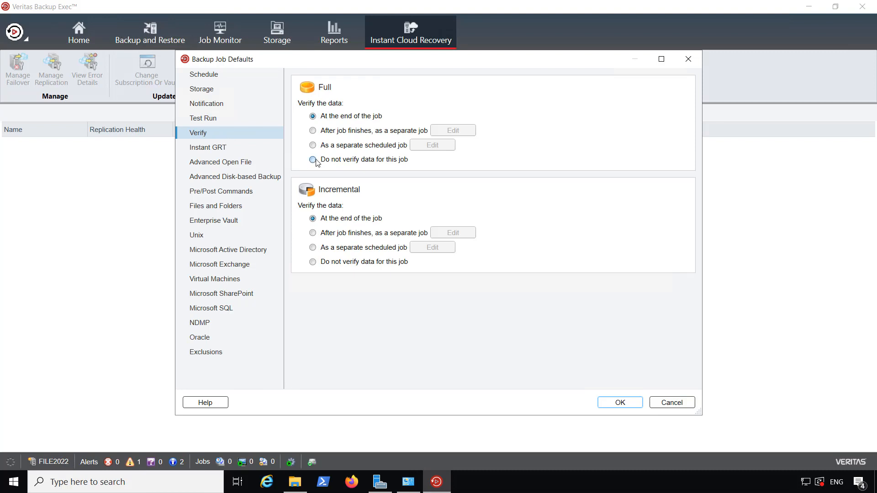
click(313, 160)
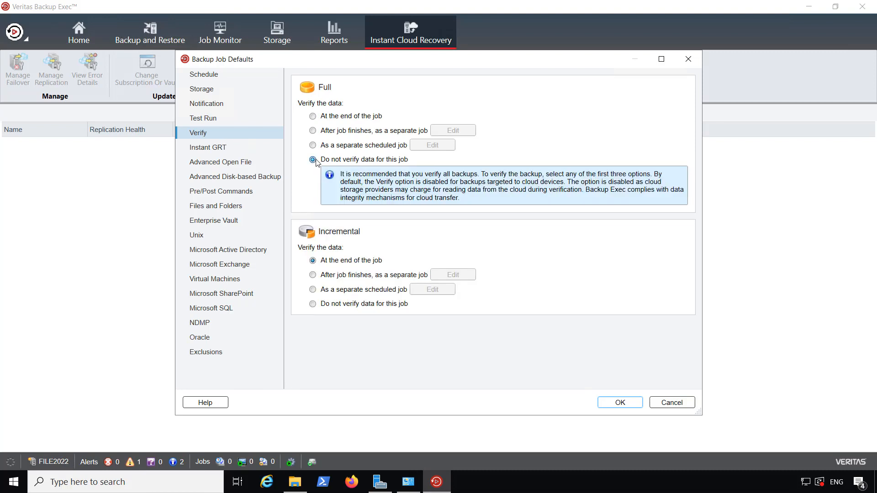
mouse_move(320, 155)
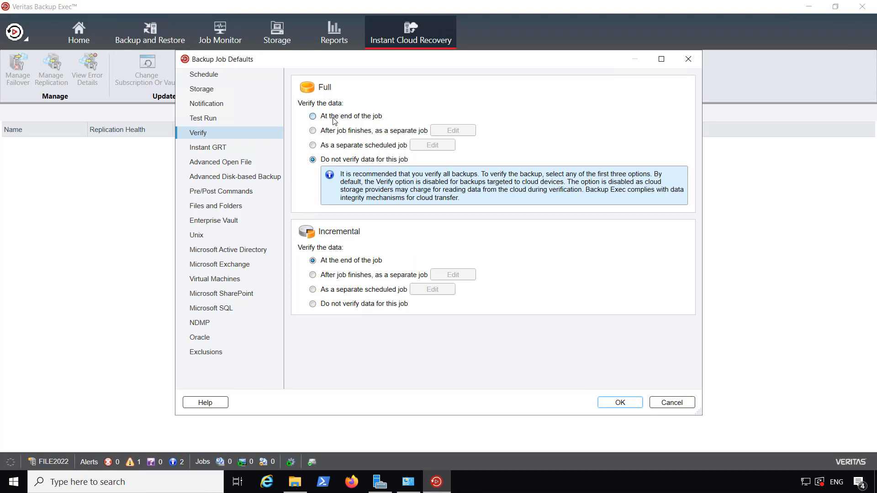
click(313, 117)
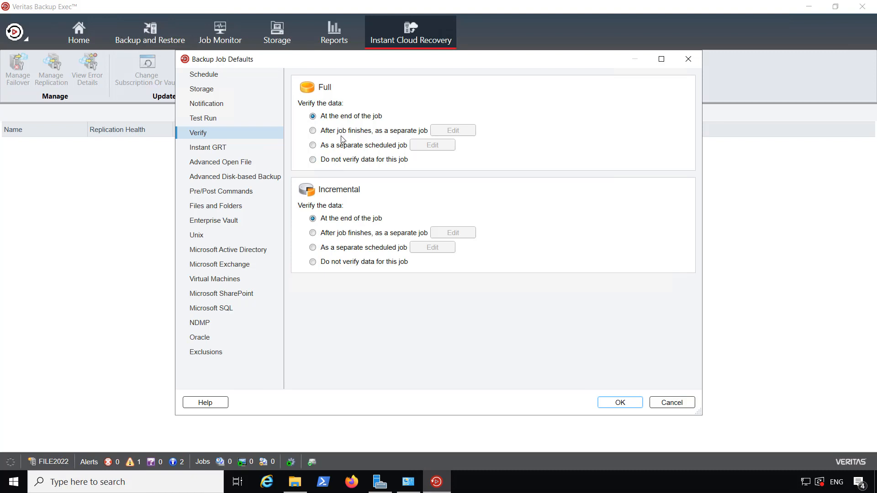
click(312, 130)
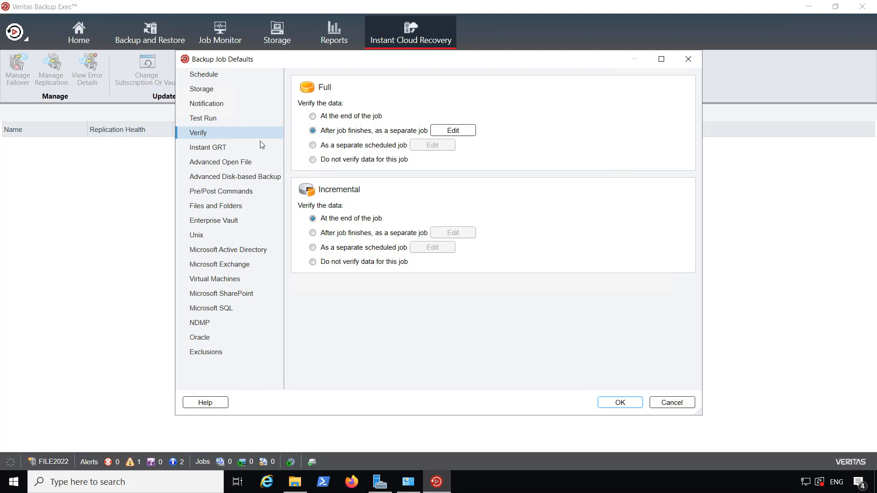
- Review Instant GRT catalog options, leaving Instant GRT enabled, then show Advanced Open File with snapshots on
click(208, 147)
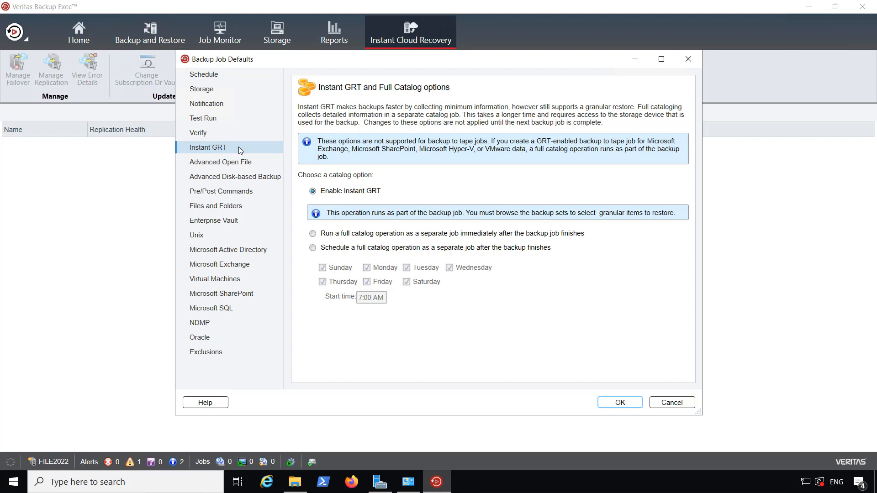
mouse_move(266, 190)
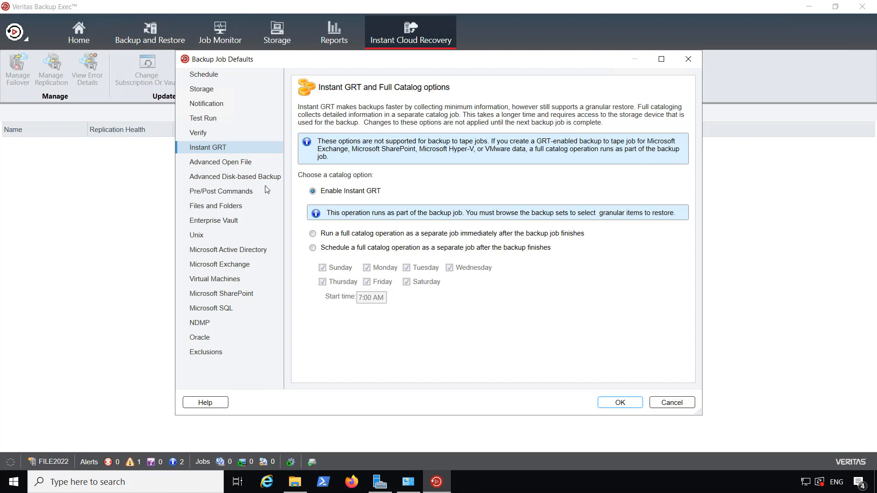
click(313, 234)
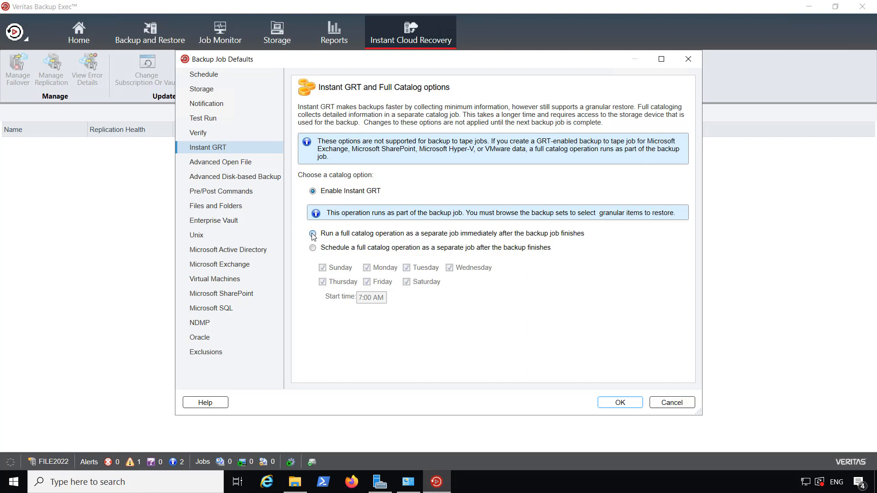
click(312, 233)
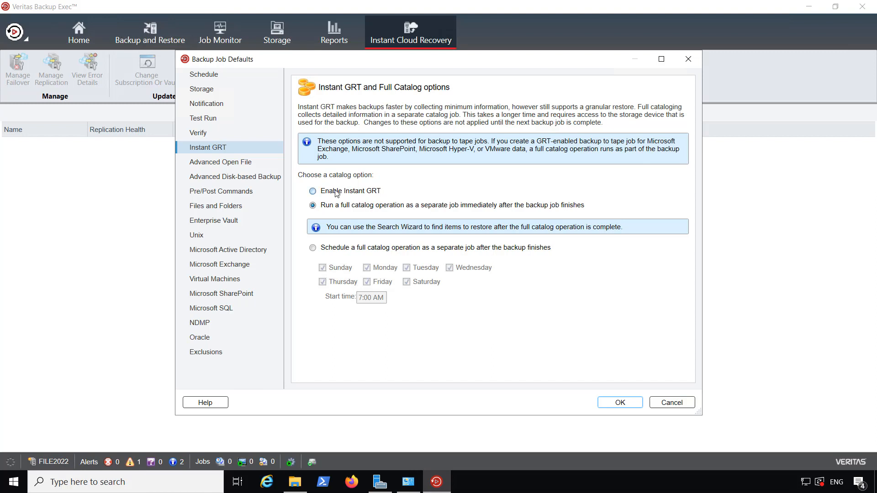
click(312, 191)
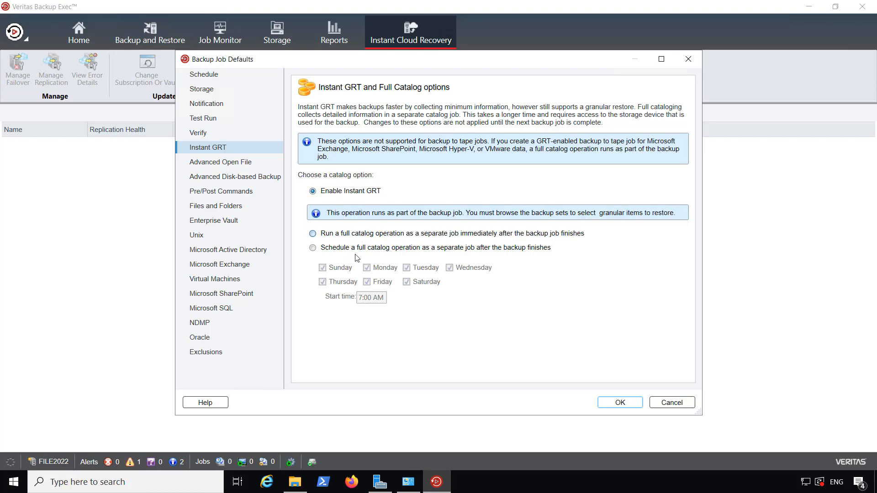
click(220, 162)
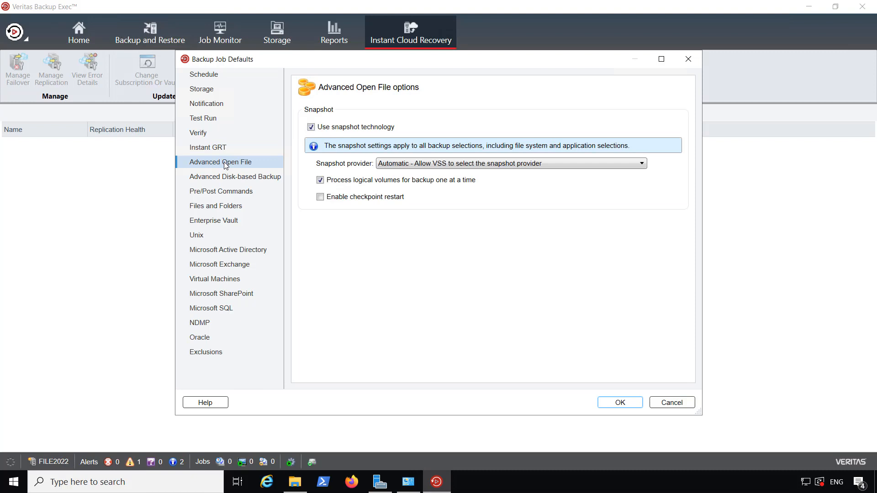
- Review Advanced Disk-based Backup defaults with offhost backup left off
click(234, 176)
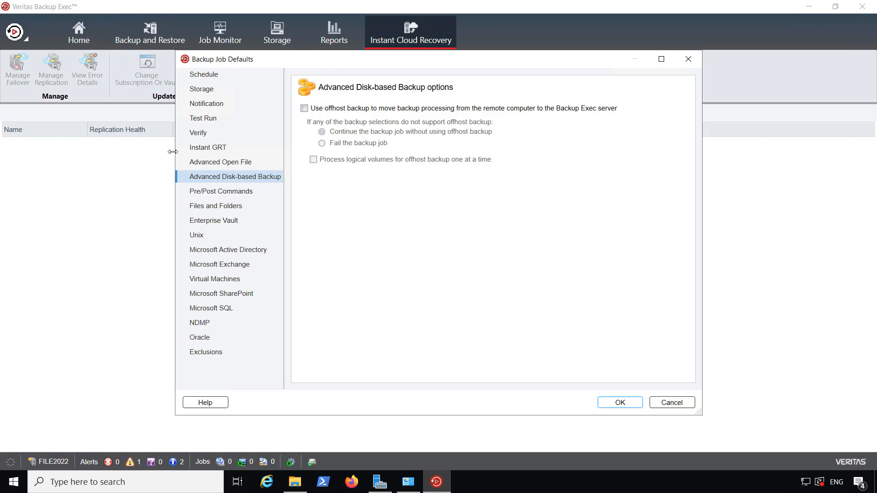
mouse_move(3, 17)
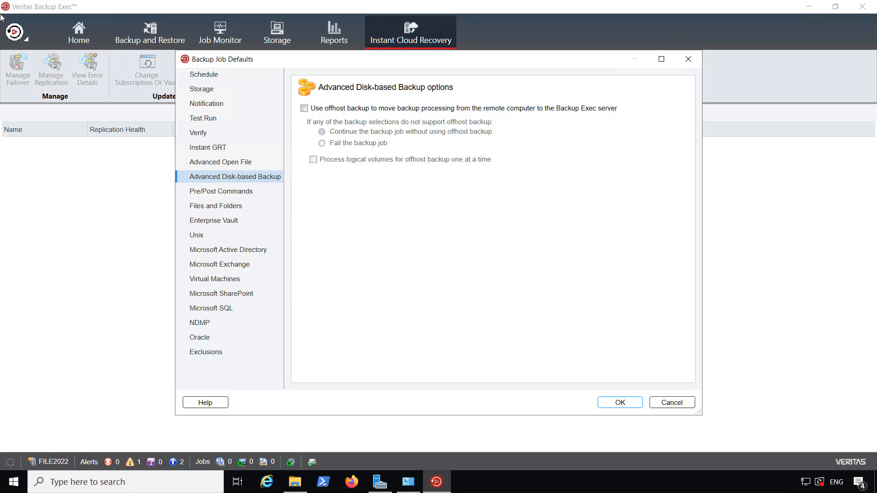
mouse_move(417, 150)
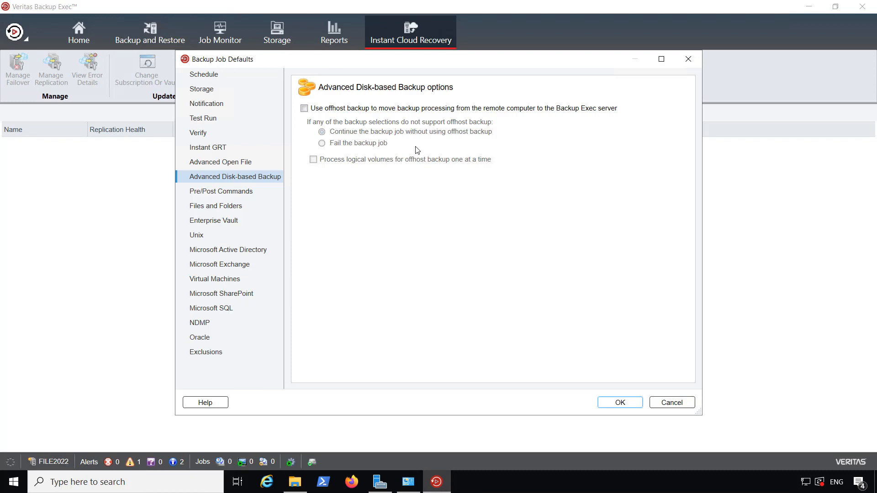
mouse_move(362, 146)
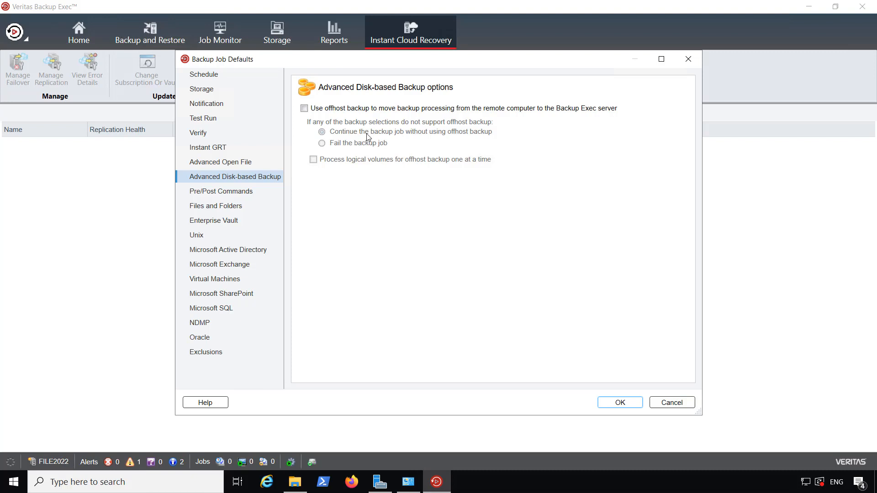
mouse_move(368, 143)
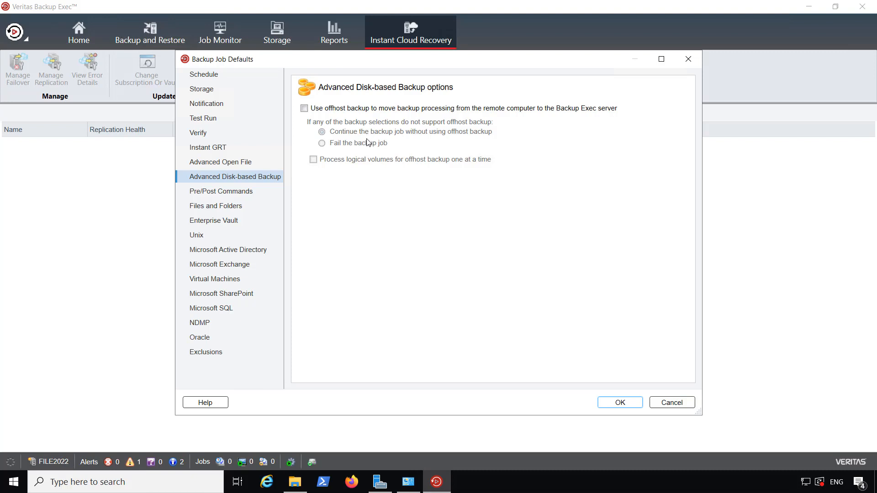
mouse_move(249, 195)
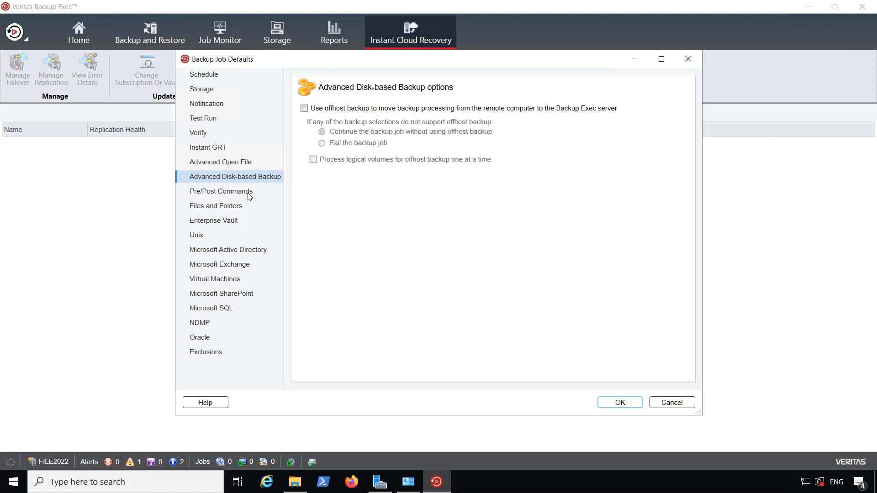
- Review Pre/Post Commands, then set Files and Folders backup method to Using archive bit
click(221, 191)
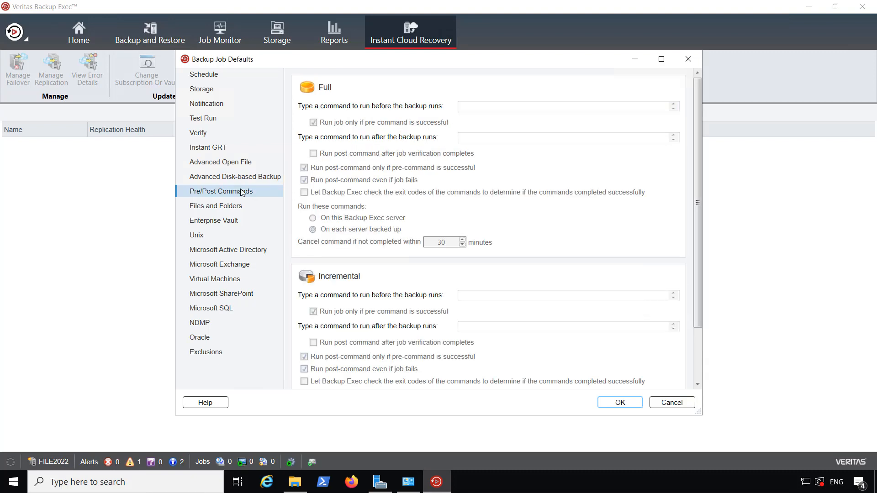
scroll(down, 3)
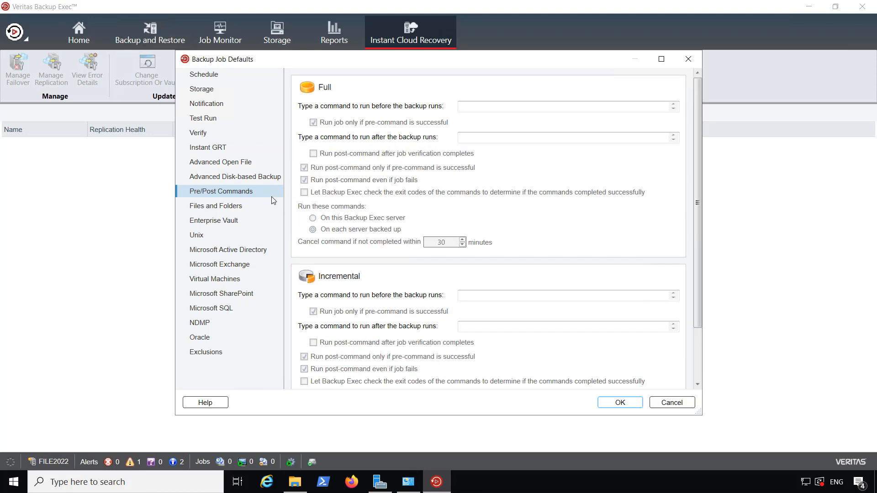
click(215, 205)
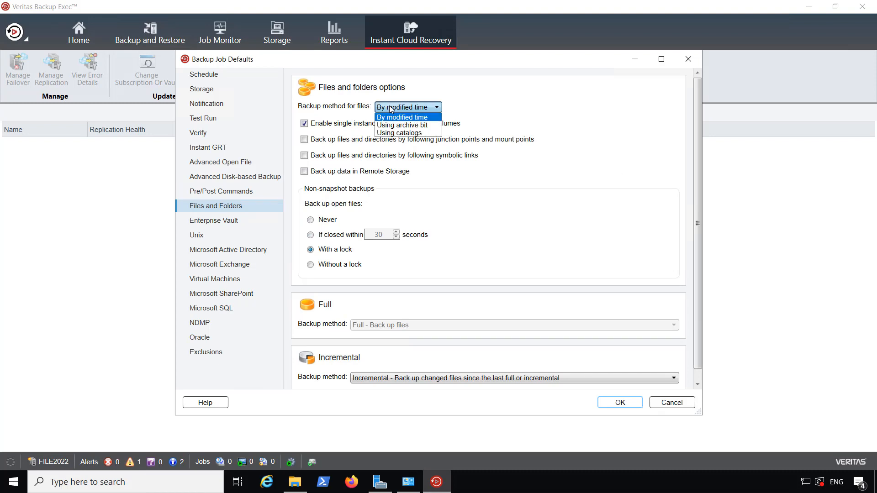
mouse_move(403, 125)
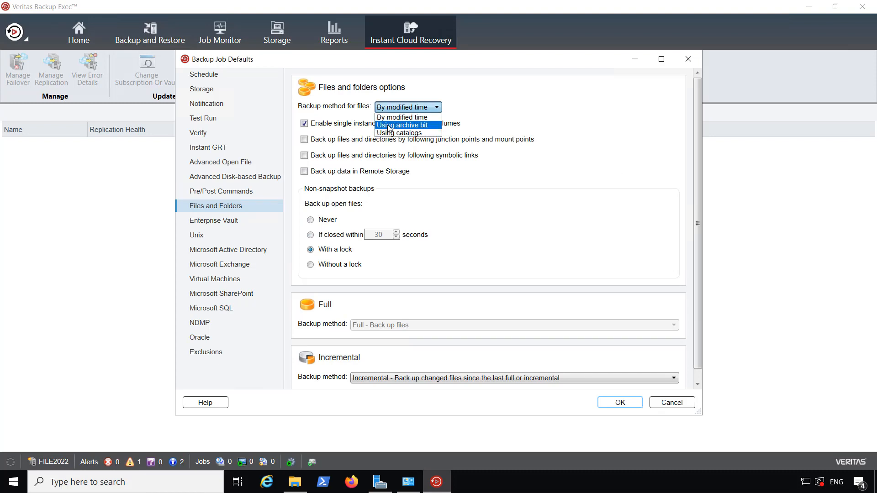
click(404, 124)
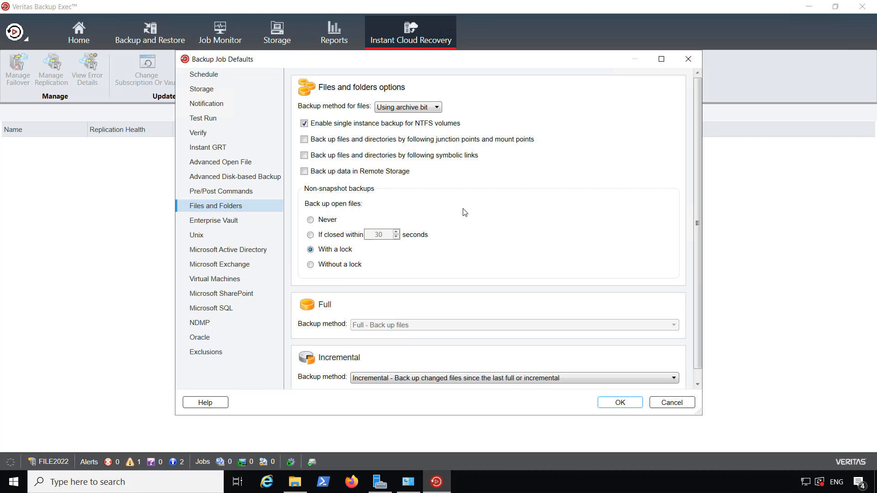
mouse_move(467, 247)
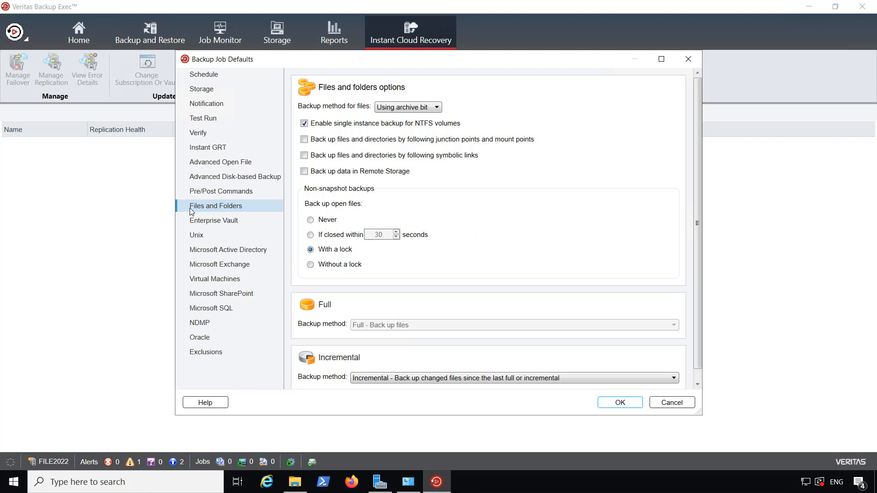
mouse_move(206, 258)
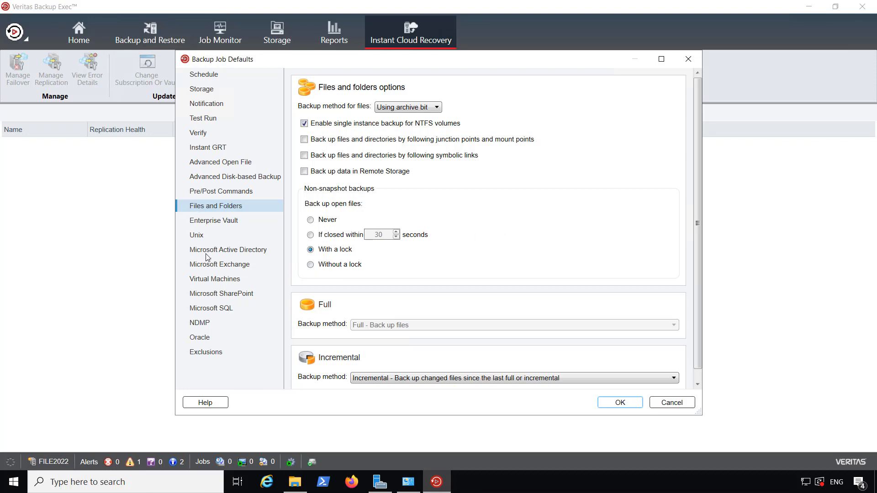
mouse_move(214, 287)
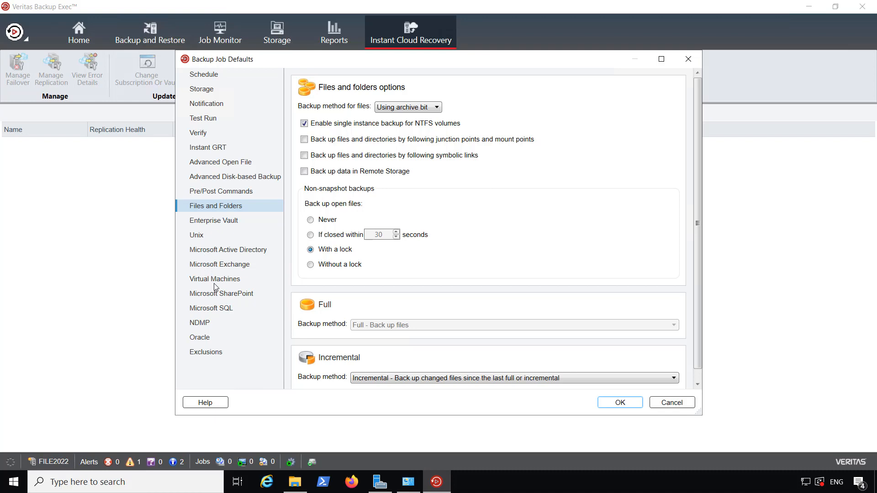
- Review the Active Directory, Exchange and Virtual Machines pages, ending on the Oracle options
click(228, 250)
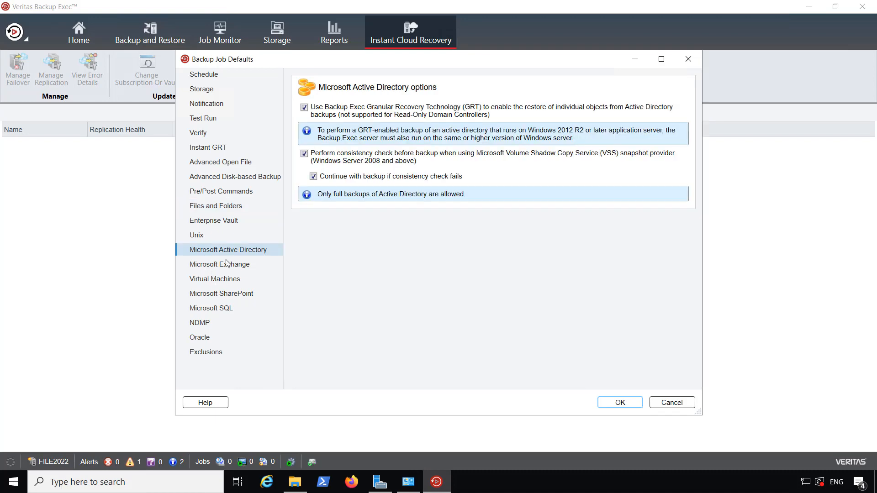
click(219, 264)
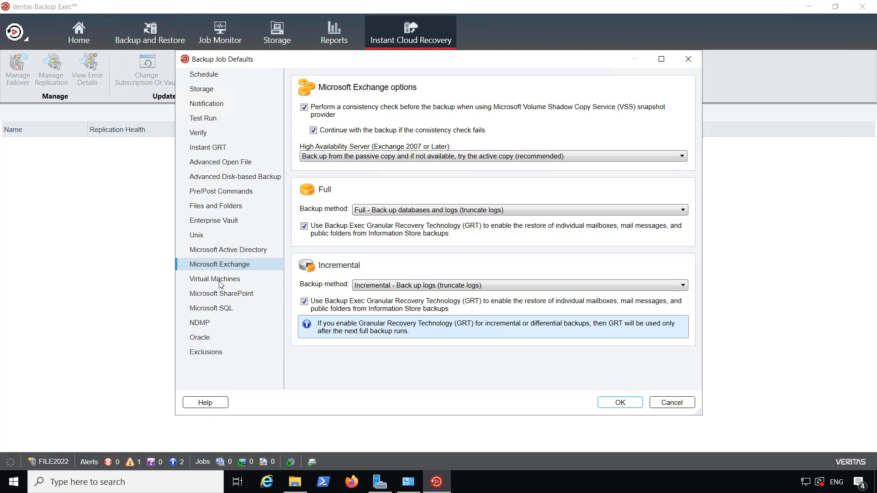
click(215, 279)
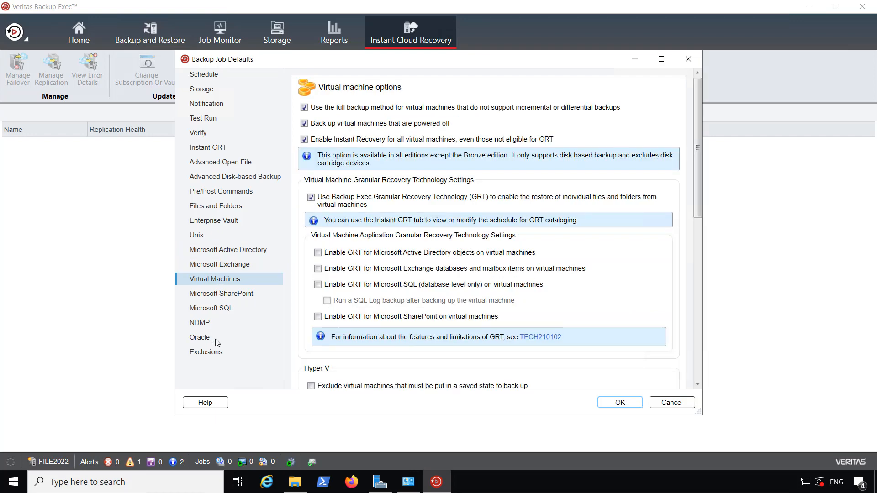
mouse_move(231, 306)
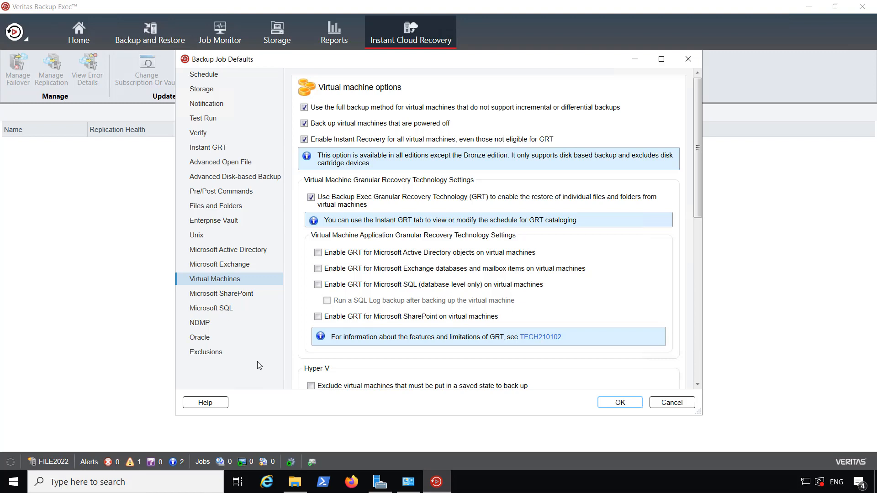
click(200, 337)
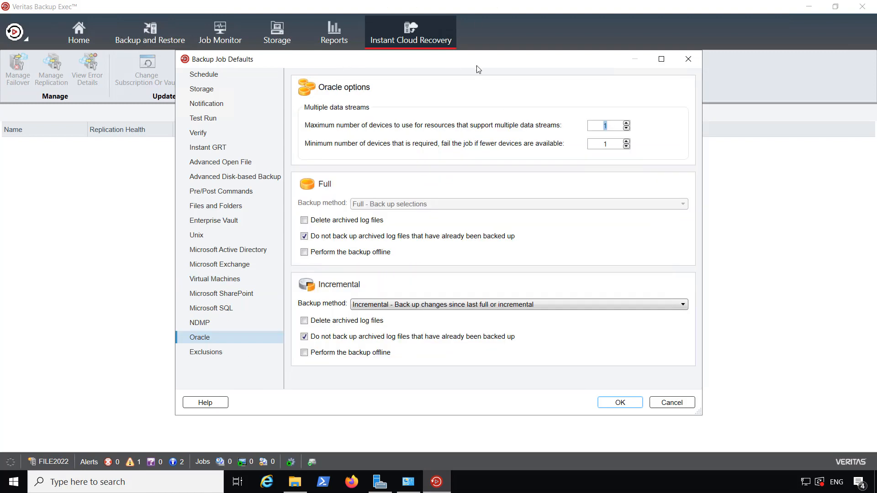
mouse_move(632, 413)
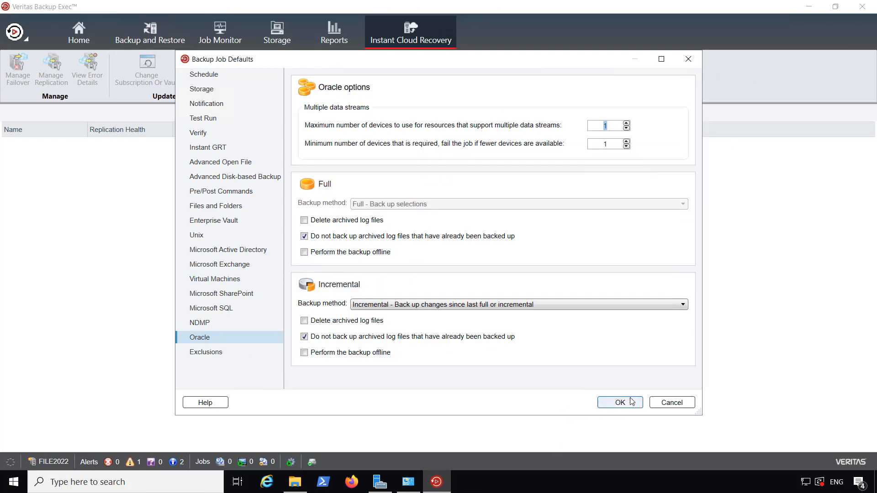
click(620, 402)
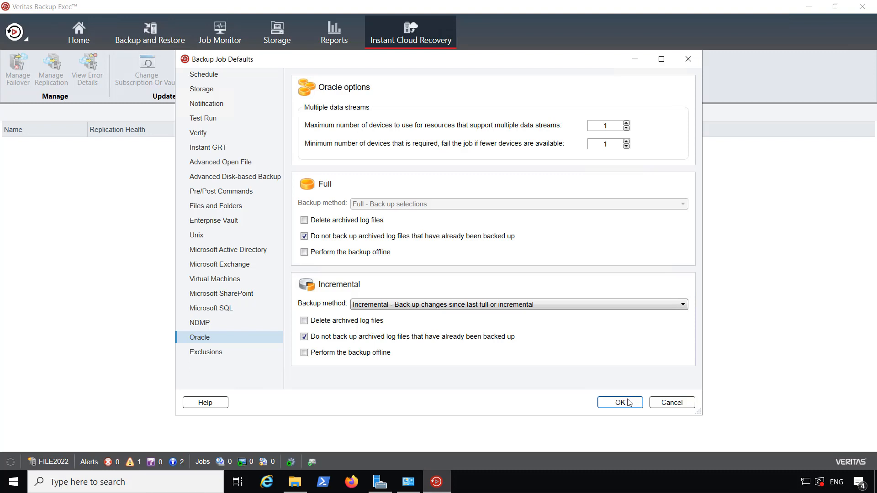
- Save and close Backup Job Defaults and return to the Home overview
click(620, 402)
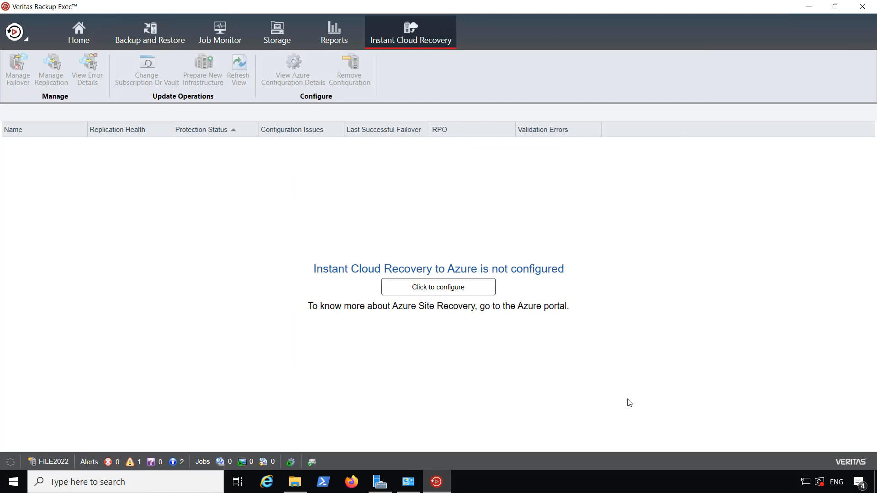
mouse_move(59, 55)
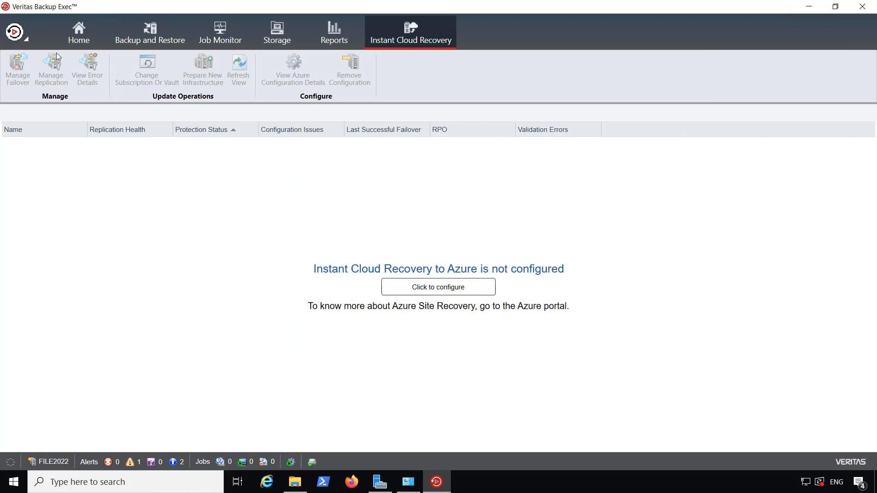
click(78, 28)
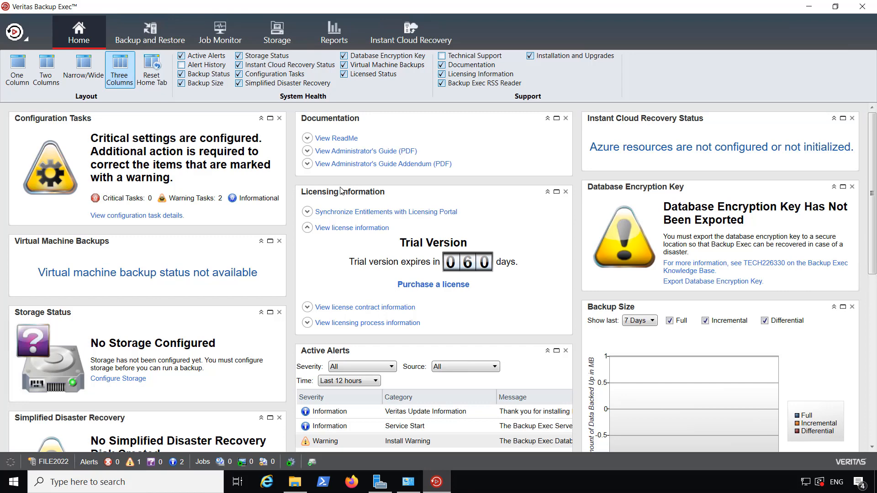
mouse_move(320, 115)
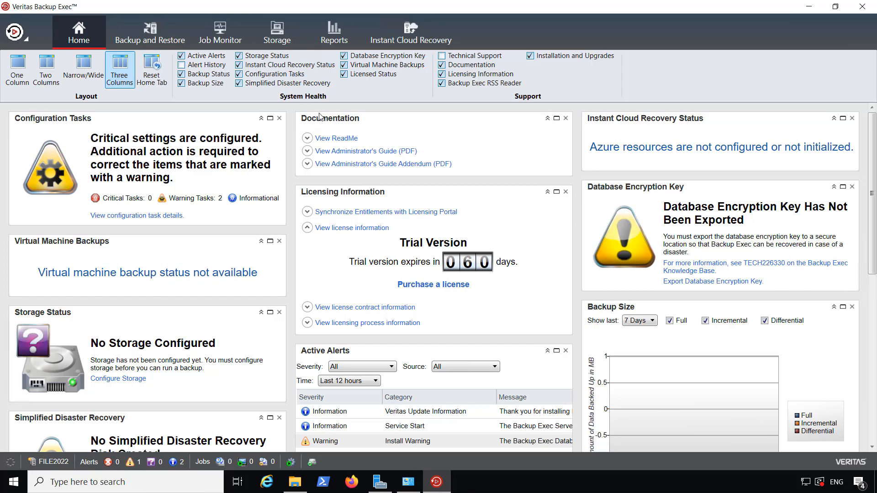
mouse_move(355, 121)
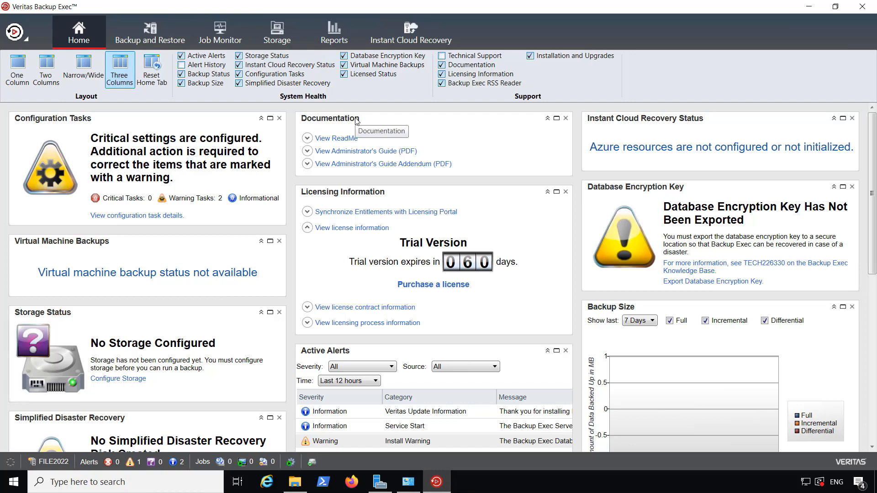